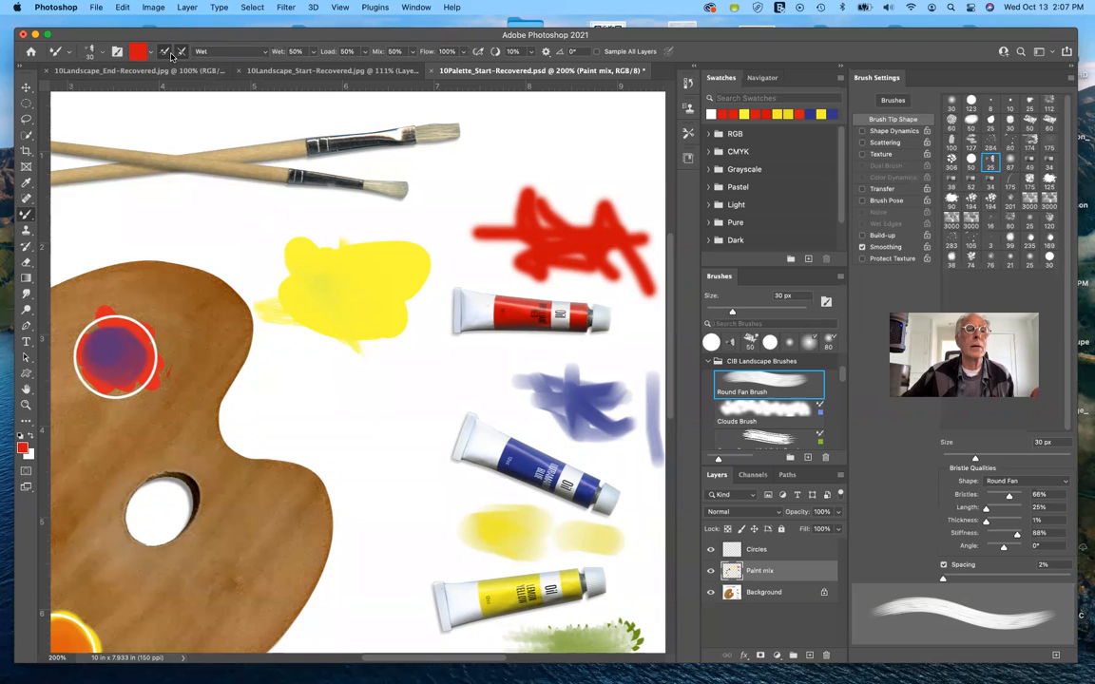
pyautogui.moveTo(165, 51)
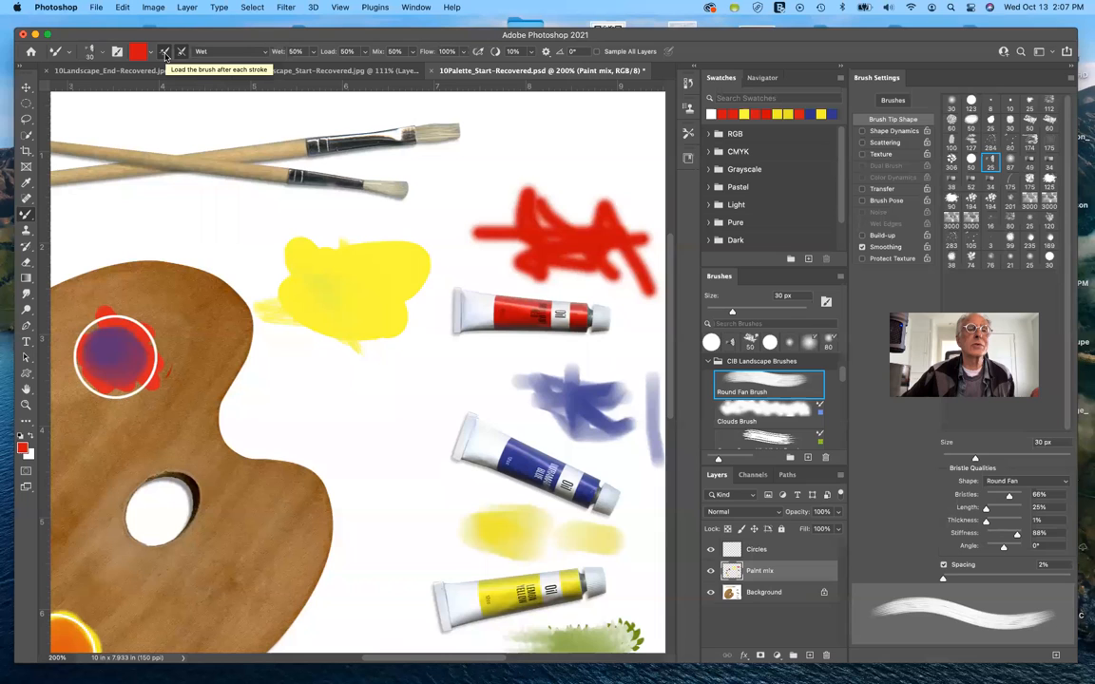
pyautogui.moveTo(400, 233)
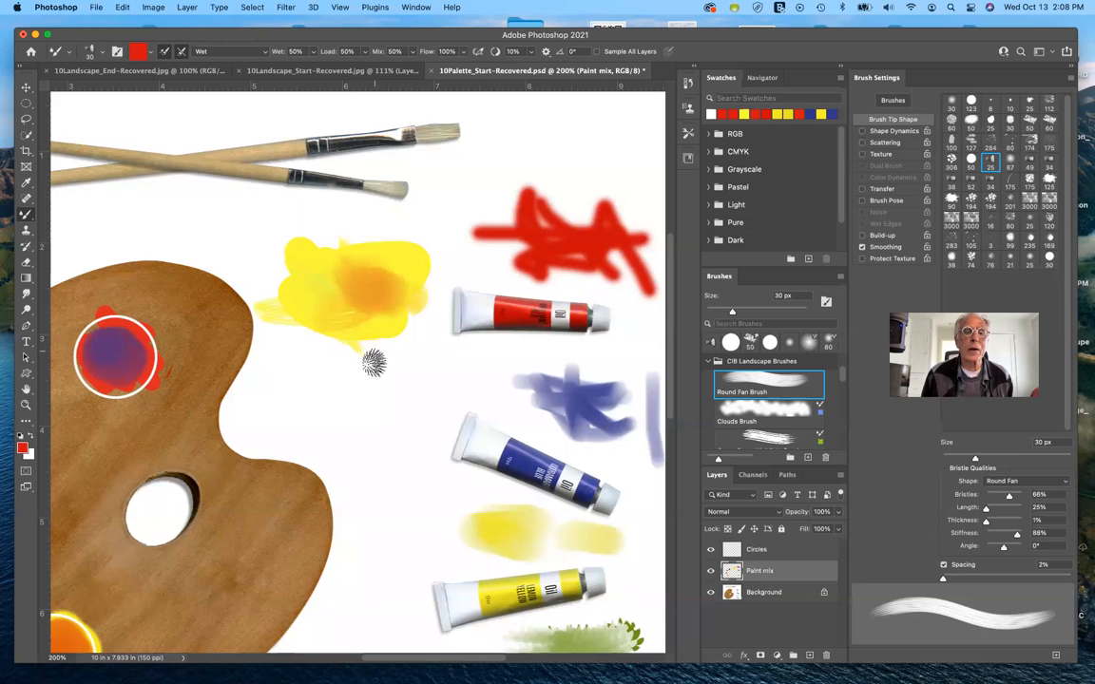
# Step: Blend red Mixer Brush strokes into the yellow swatch, then view 10Landscape_End
pyautogui.moveTo(342, 357); pyautogui.dragTo(442, 371)
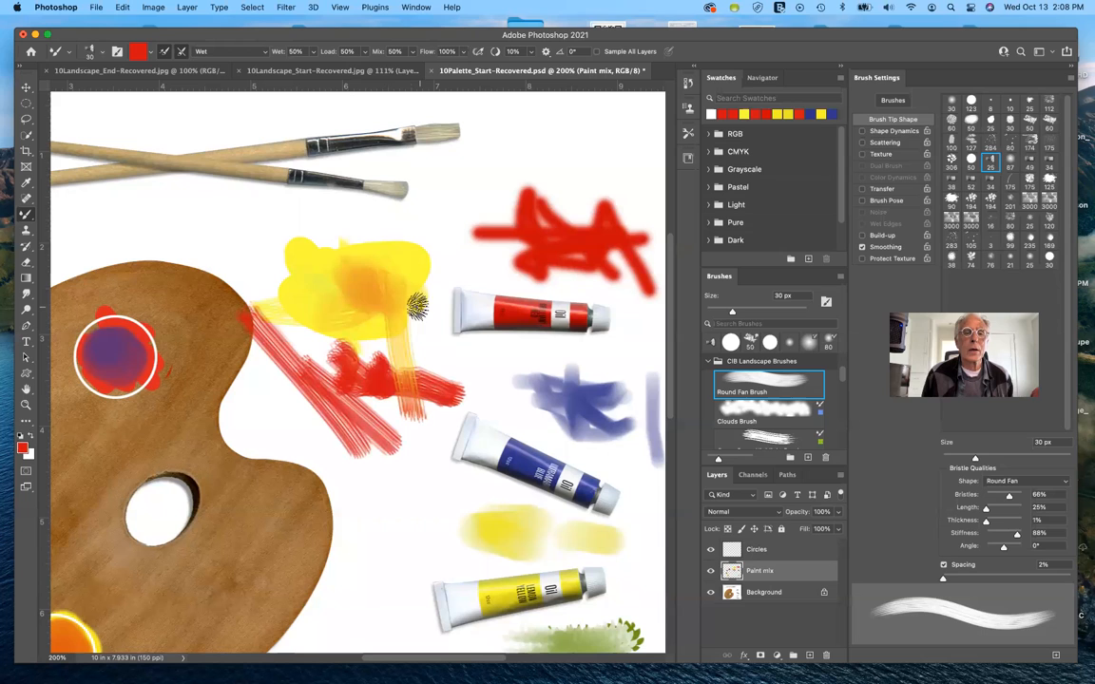
pyautogui.moveTo(416, 308); pyautogui.dragTo(421, 380)
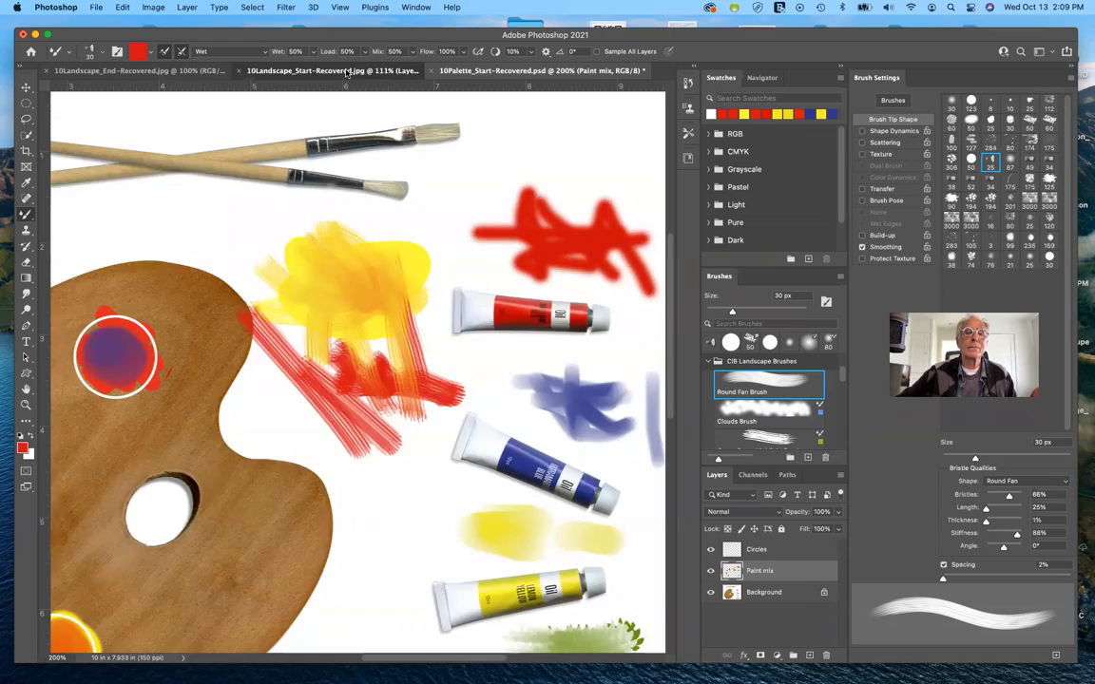
pyautogui.click(114, 70)
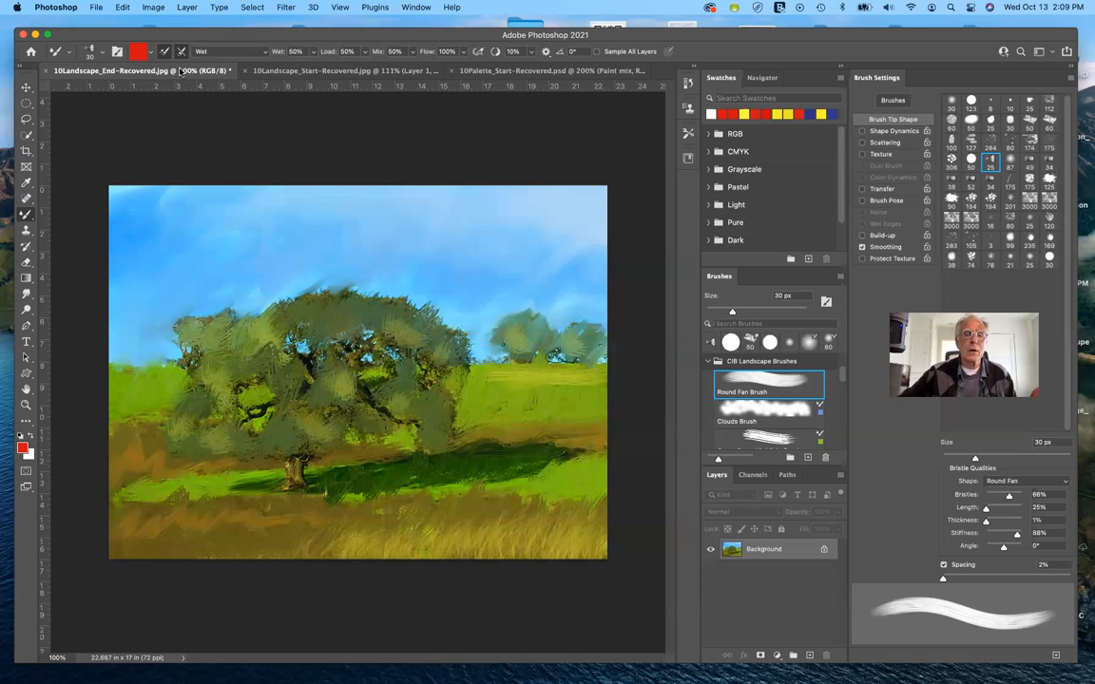
# Step: Switch to 10Landscape_Start and review Layer 1 over the Background photo
pyautogui.click(342, 71)
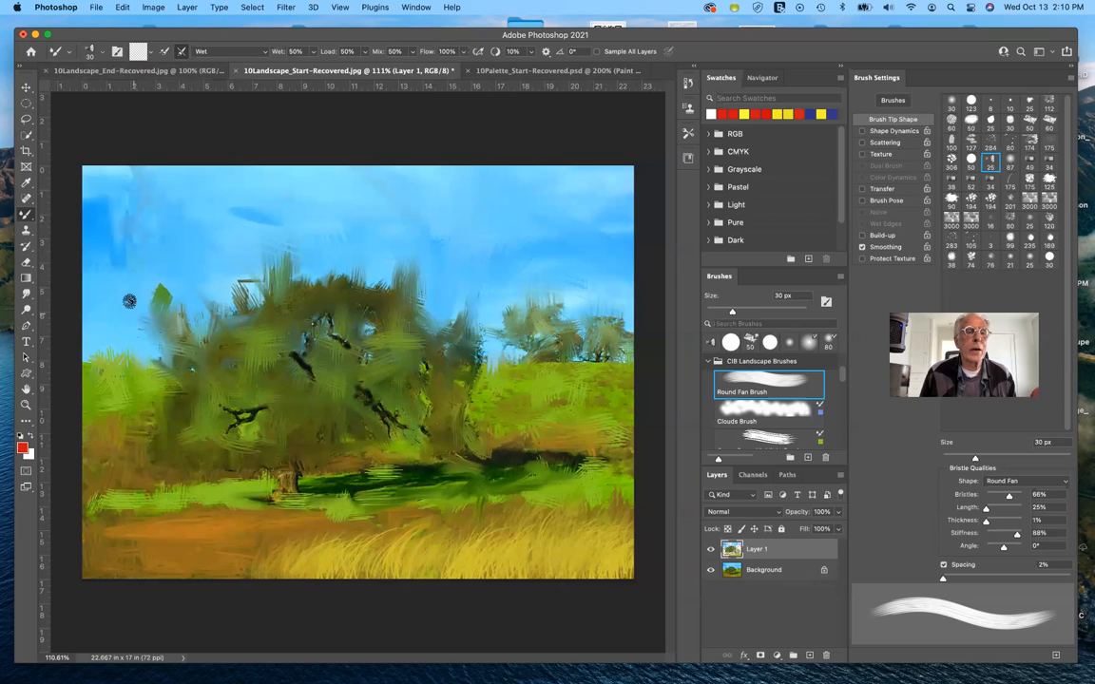
pyautogui.moveTo(357, 251)
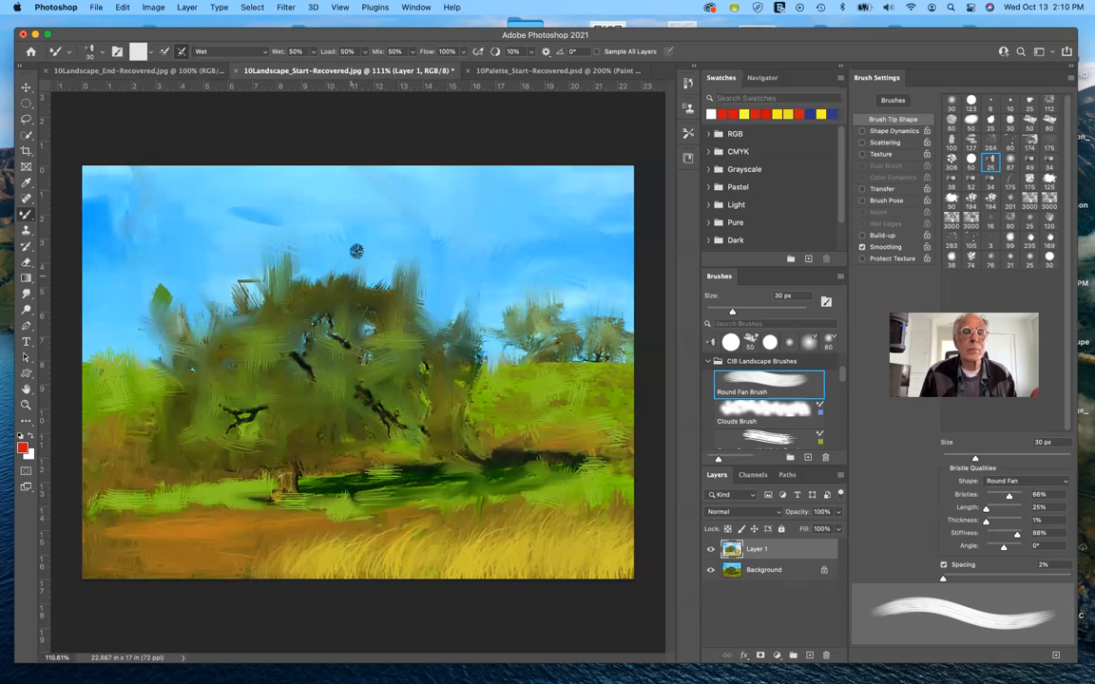
pyautogui.moveTo(196, 276)
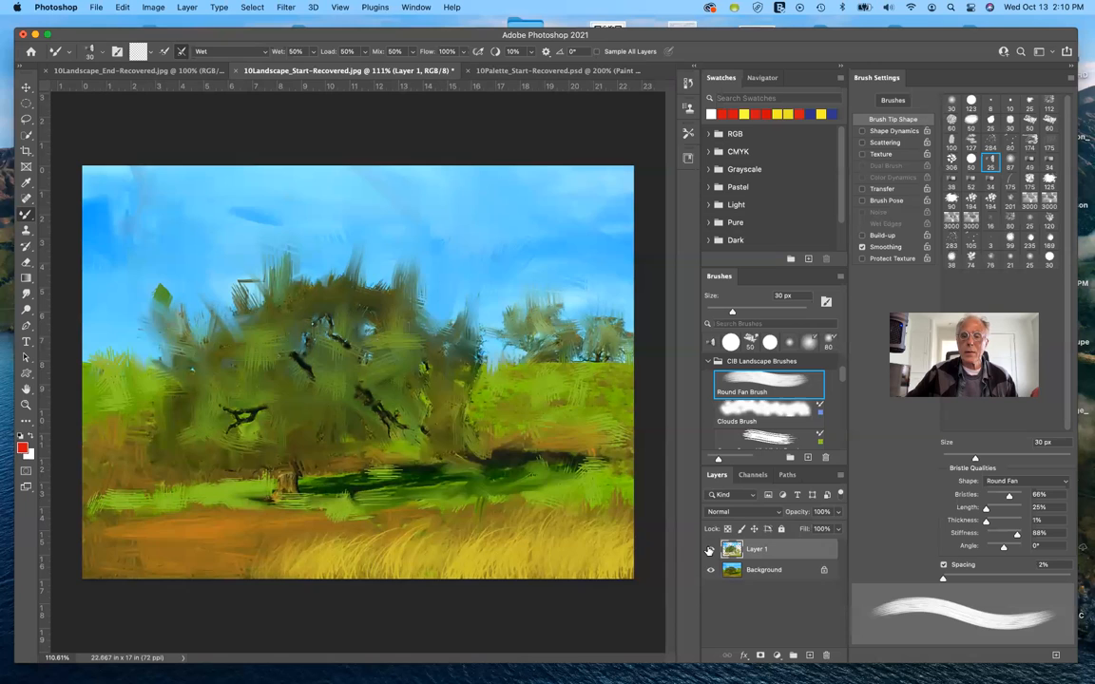
pyautogui.click(710, 550)
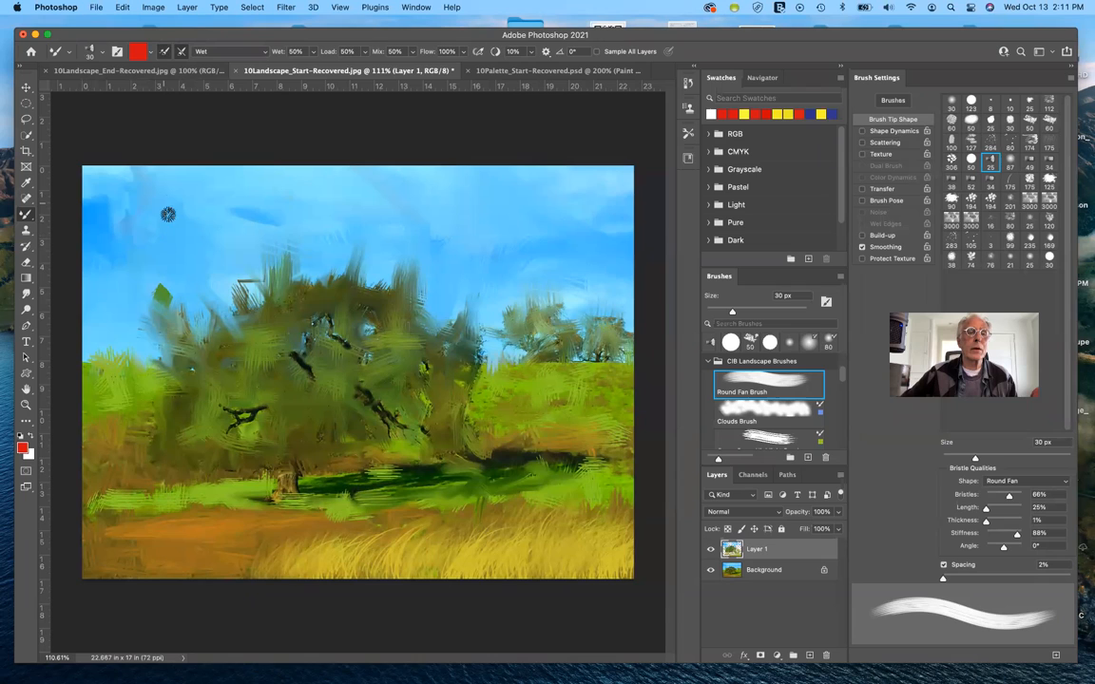
# Step: Draw a looping stroke across the sky just above the big tree
pyautogui.moveTo(166, 214); pyautogui.dragTo(428, 247)
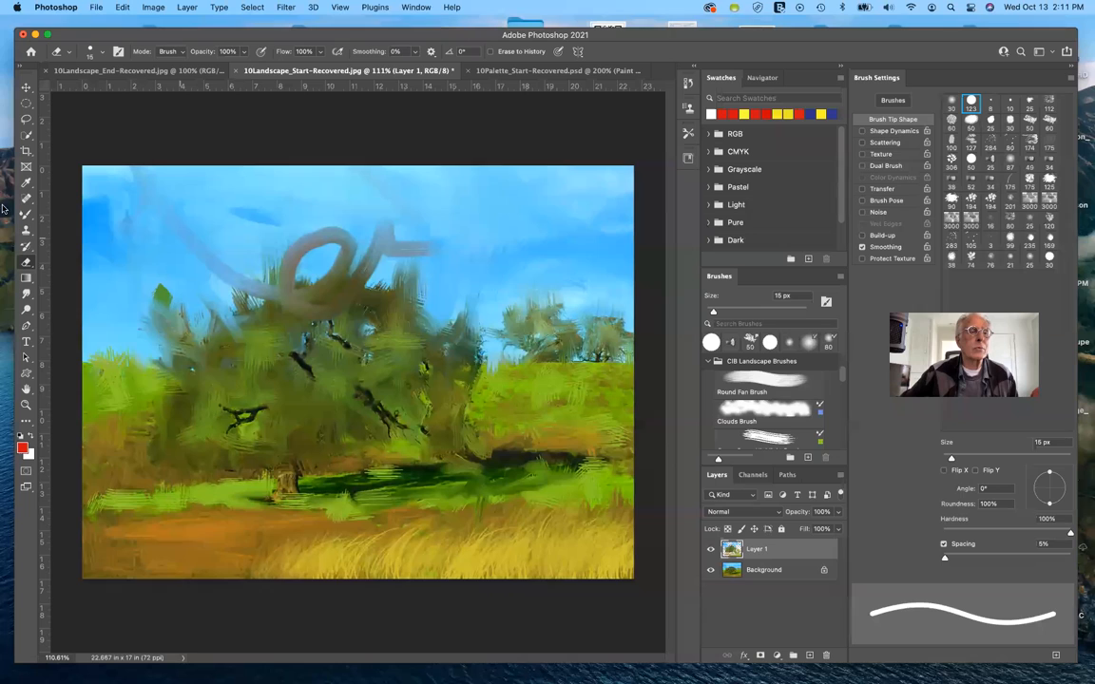
# Step: Select a soft 80 px round brush to blend the loop
pyautogui.click(26, 229)
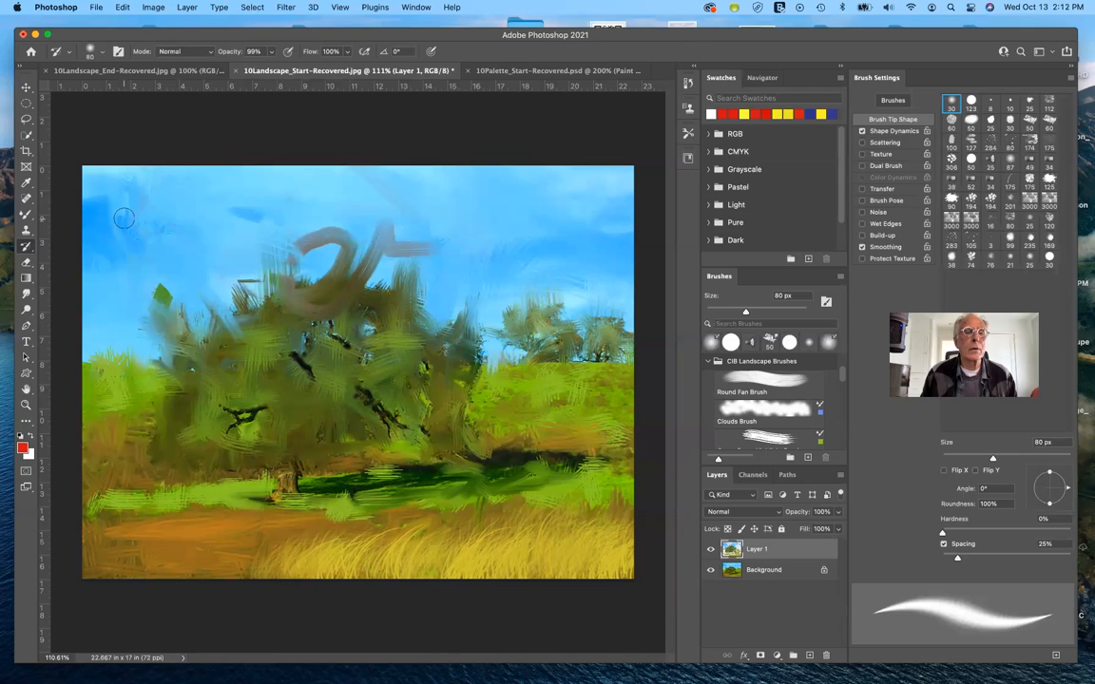
pyautogui.moveTo(309, 236)
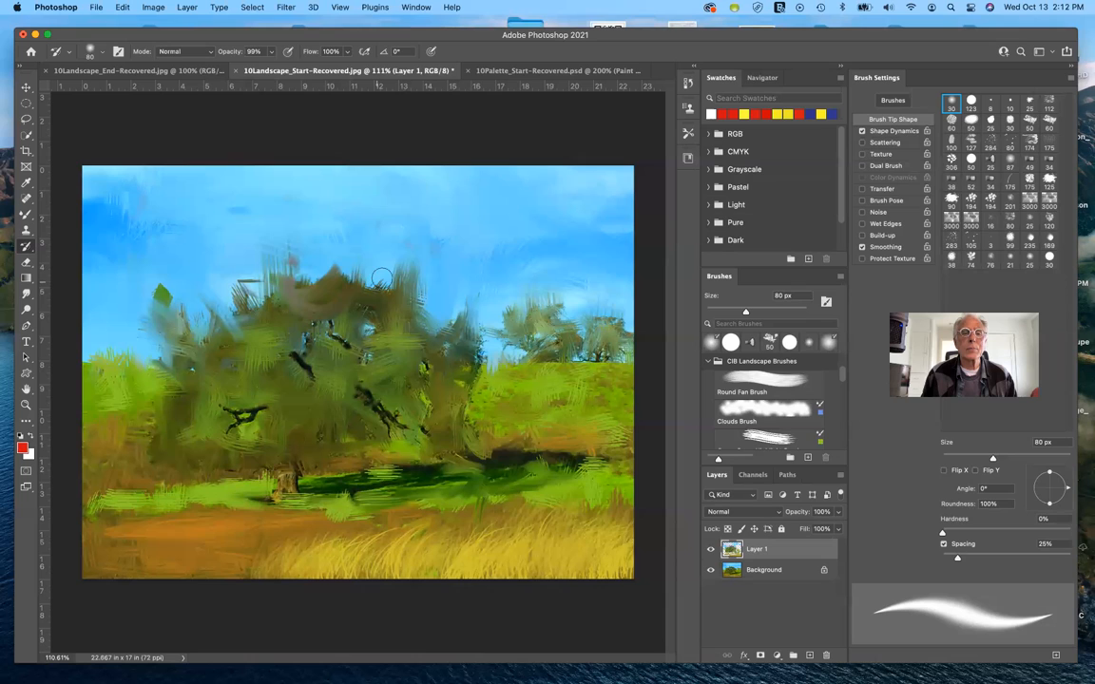
pyautogui.moveTo(262, 195)
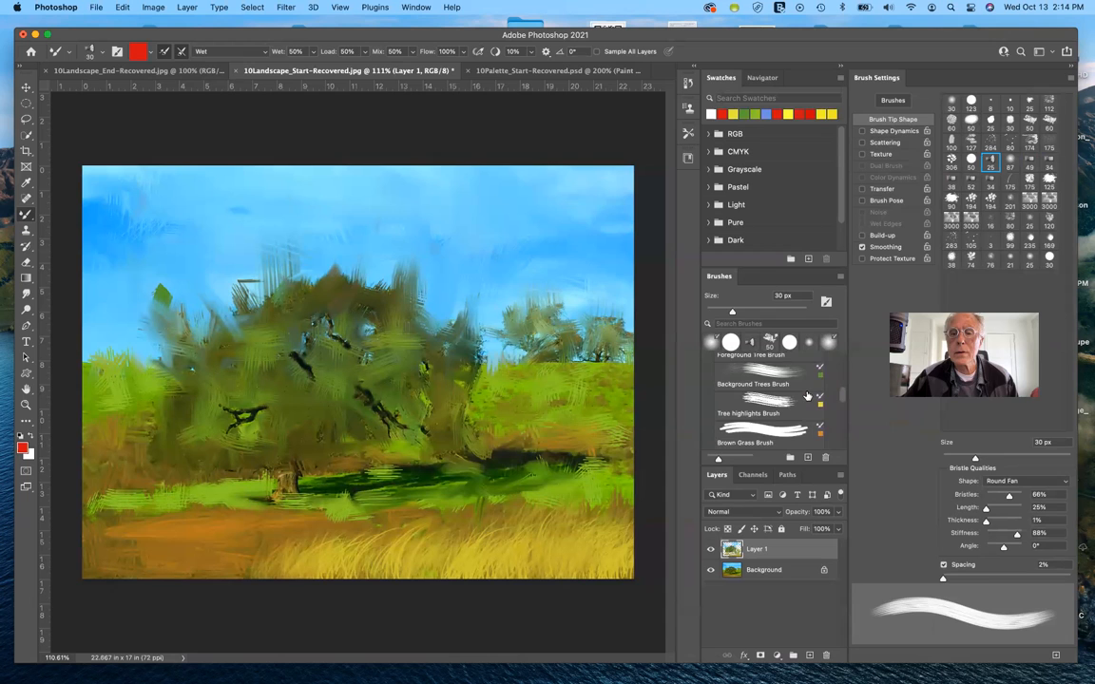
pyautogui.click(765, 421)
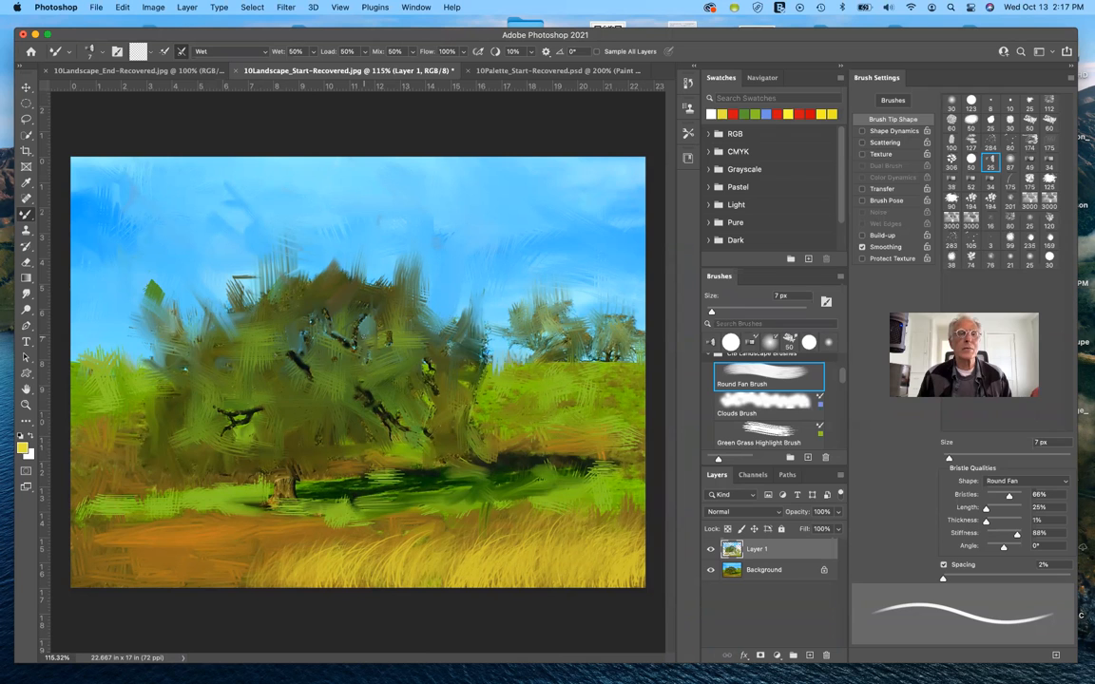
# Step: Launch Safari from the Dock for a blank browser window
pyautogui.click(764, 570)
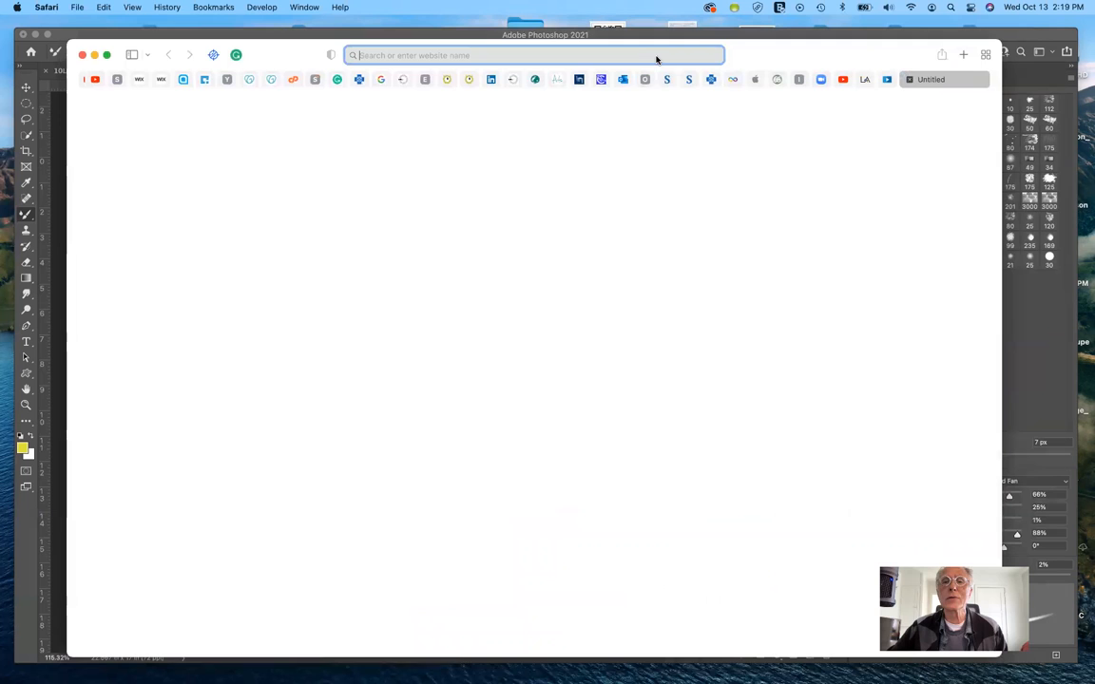
# Step: Open lacountylibrary.org from the address-bar suggestion, then its LinkedIn Learning page
pyautogui.click(532, 54)
pyautogui.write('lacounty')
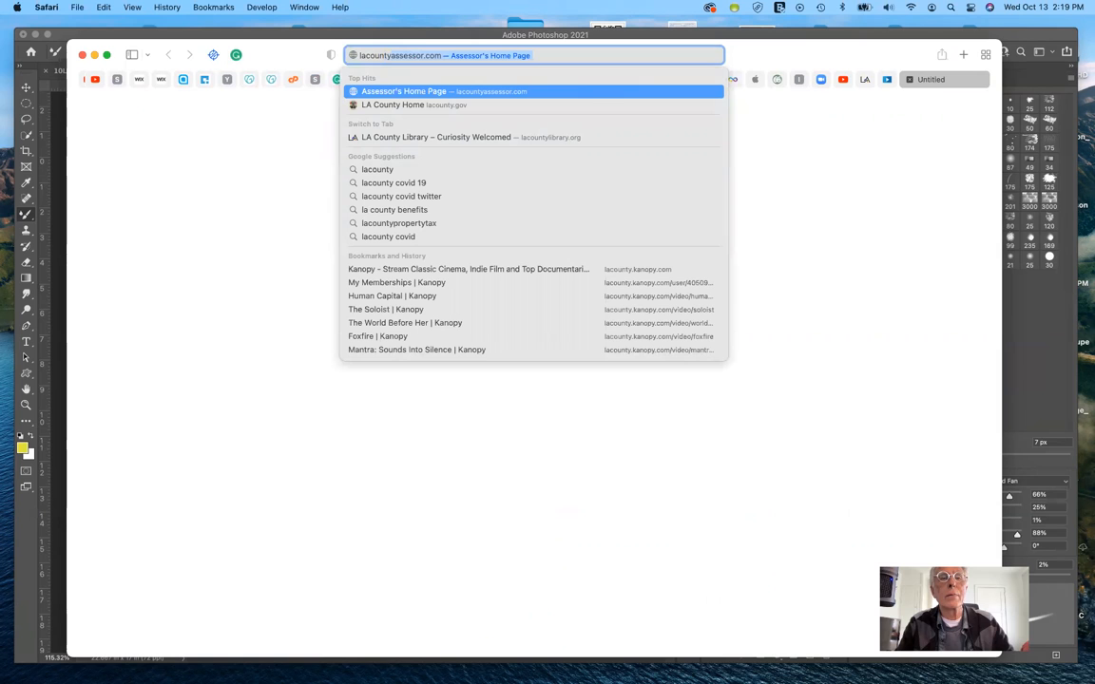
pyautogui.click(437, 137)
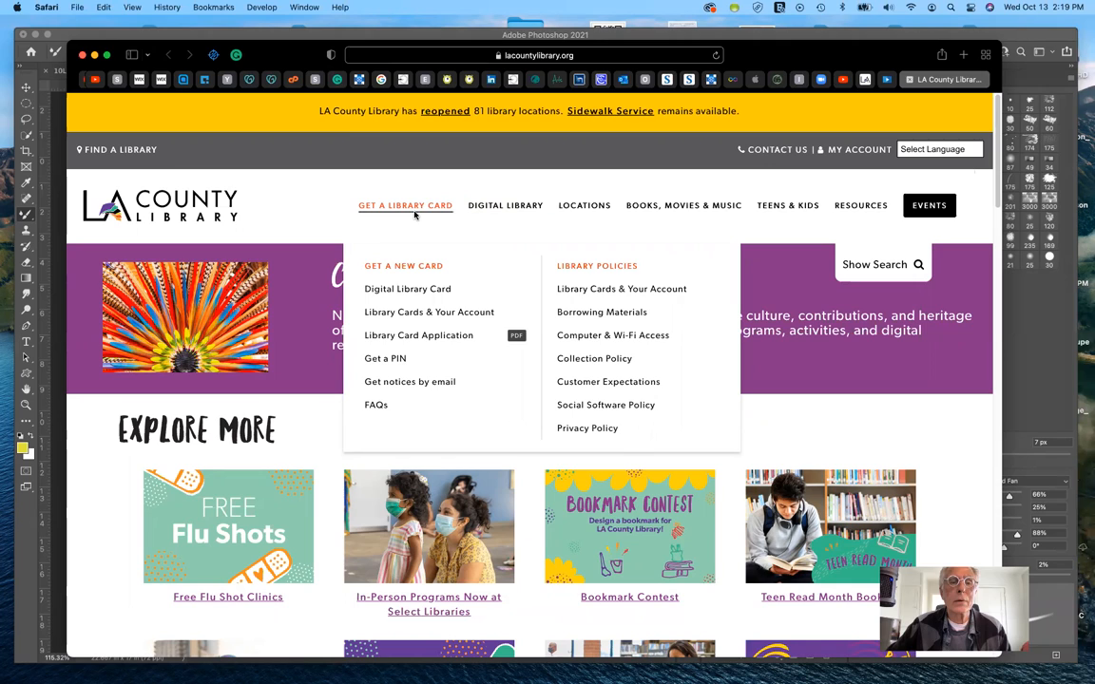
pyautogui.moveTo(418, 334)
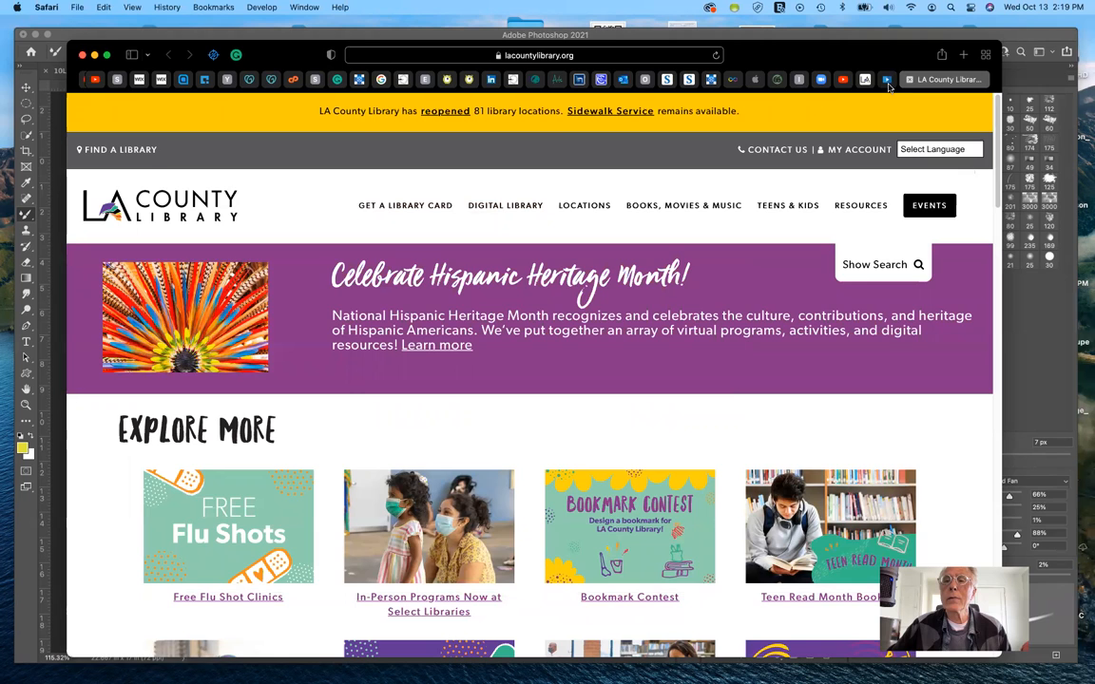
pyautogui.moveTo(602, 182)
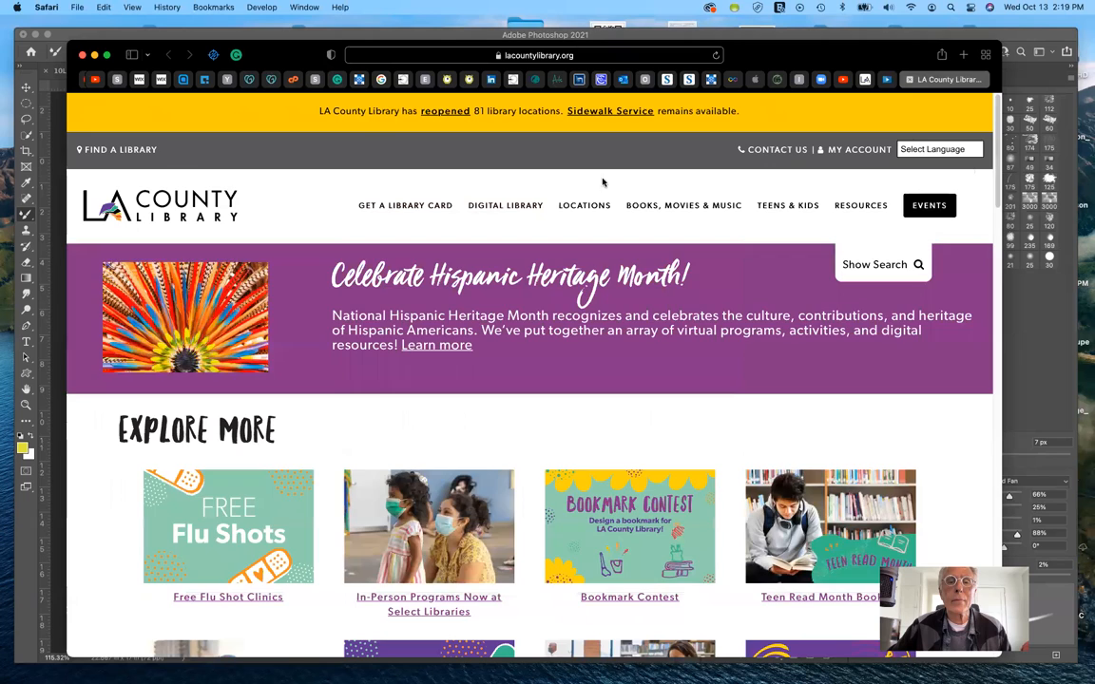
pyautogui.click(505, 205)
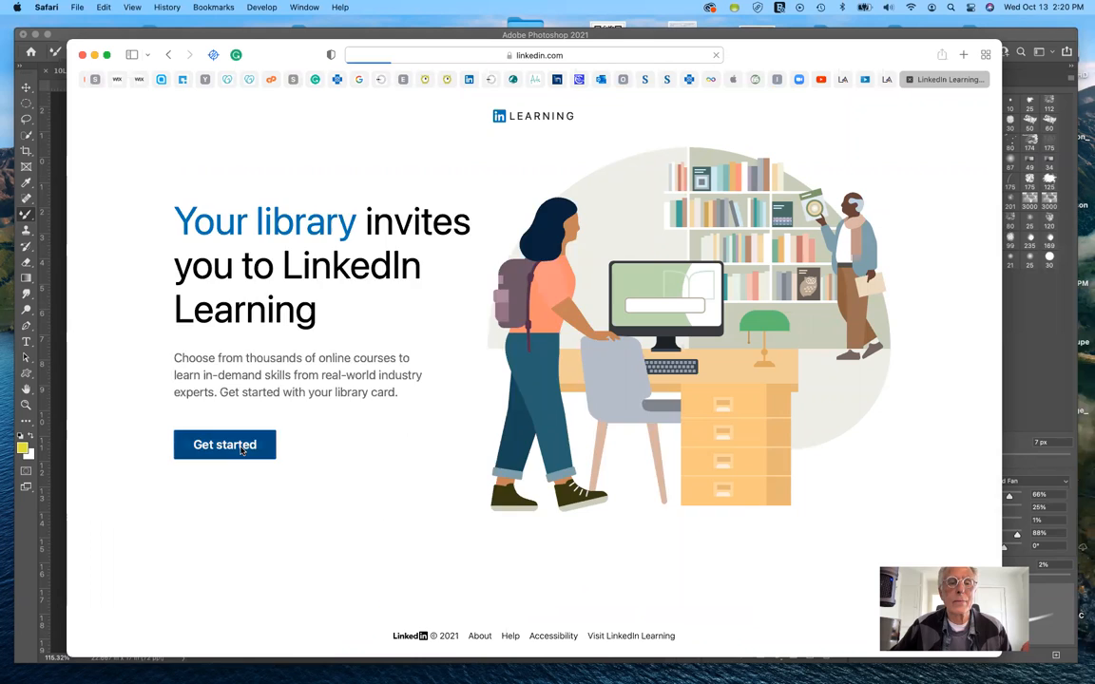
# Step: Get started with LinkedIn Learning by library card, then switch to YouTube
pyautogui.click(224, 445)
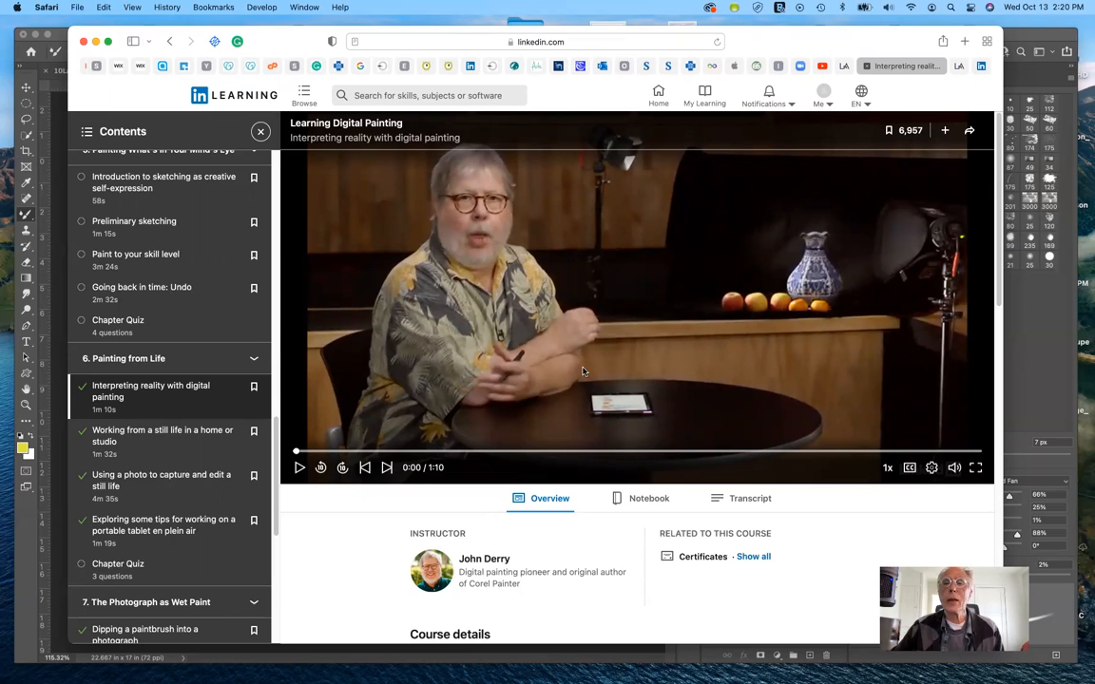
pyautogui.moveTo(717, 192)
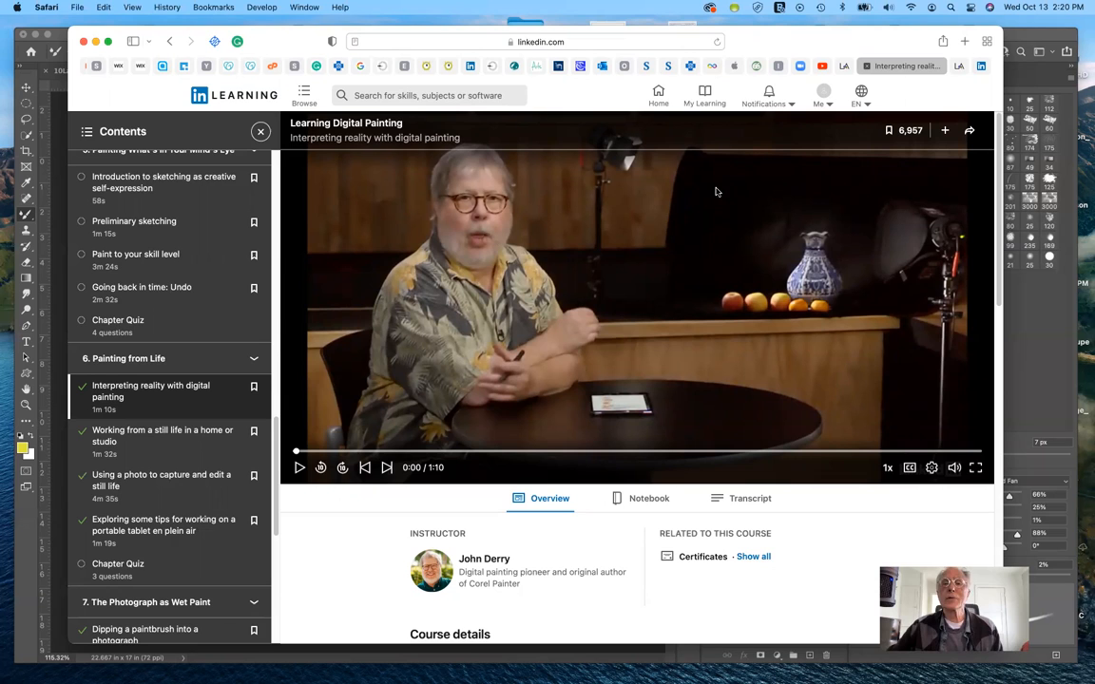
pyautogui.click(856, 66)
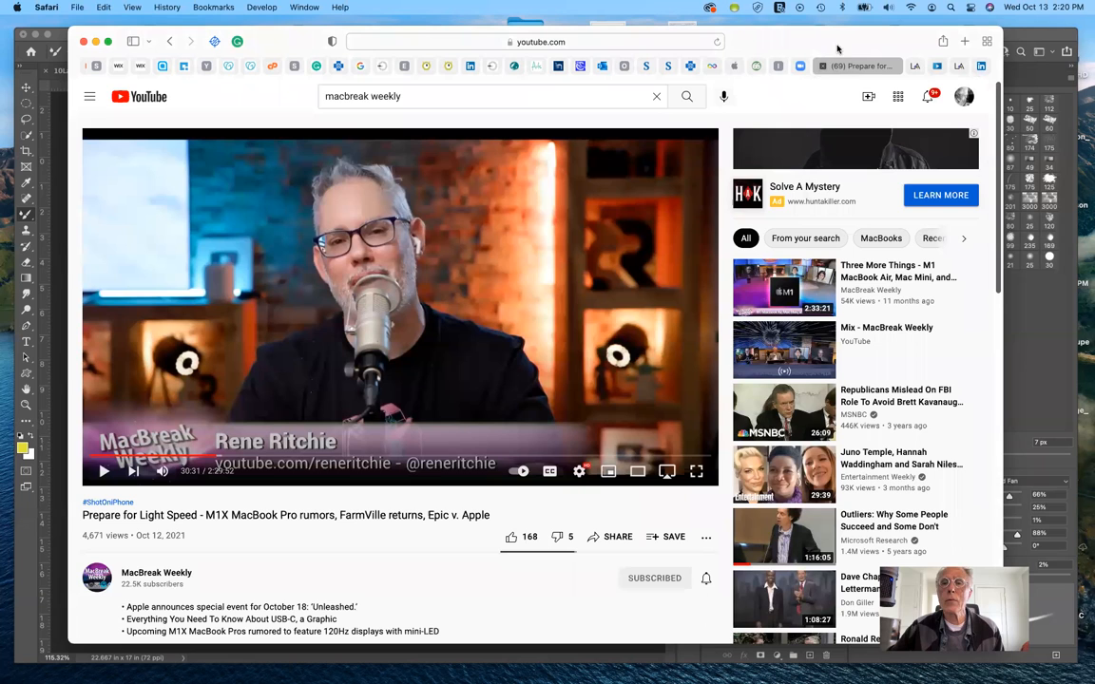
pyautogui.moveTo(860, 66)
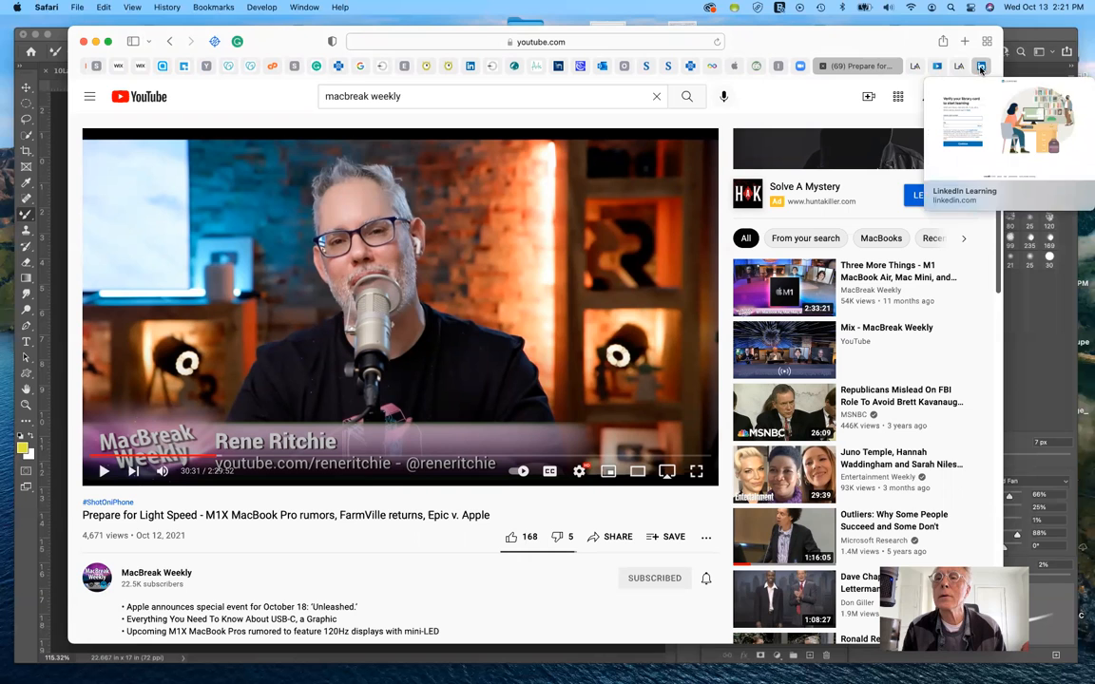
# Step: Leave the MacBreak Weekly video and bring up the Firefox Pinterest board
pyautogui.click(964, 191)
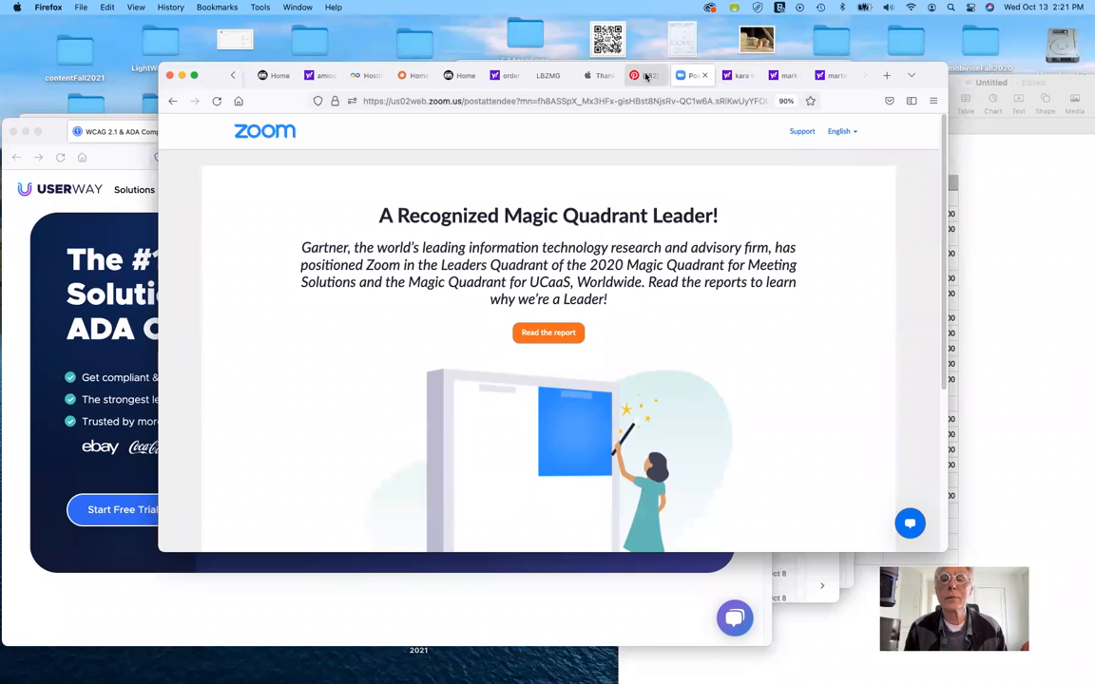
pyautogui.click(647, 75)
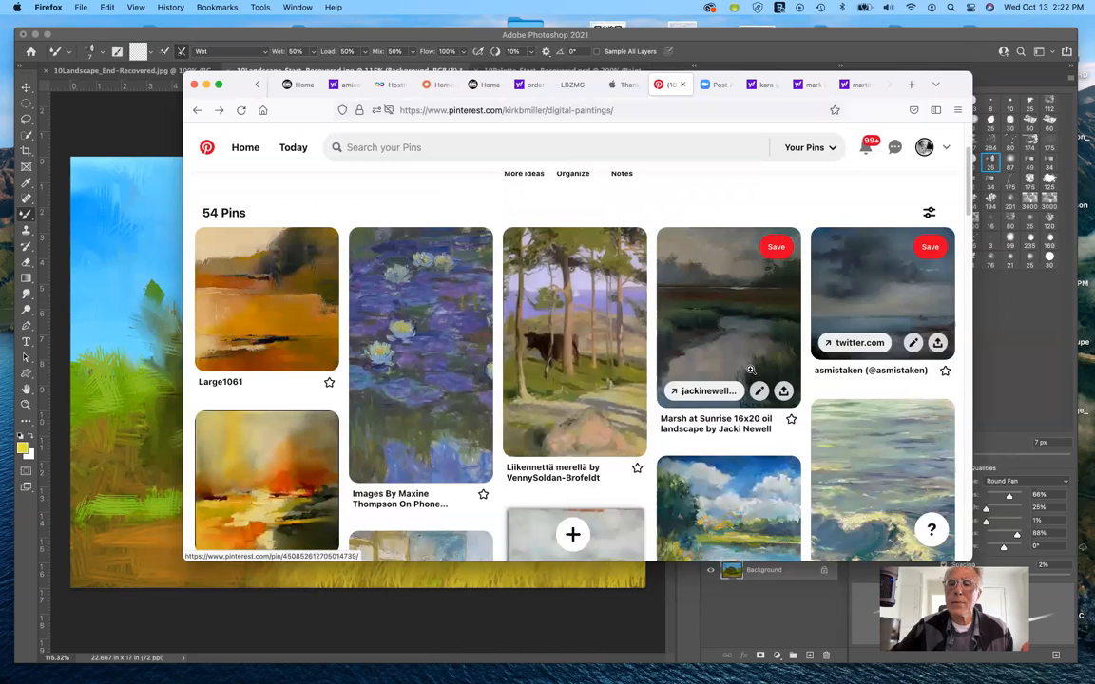
# Step: Scroll down the 54-pin digital paintings board toward figure and interior paintings
pyautogui.scroll(-3)
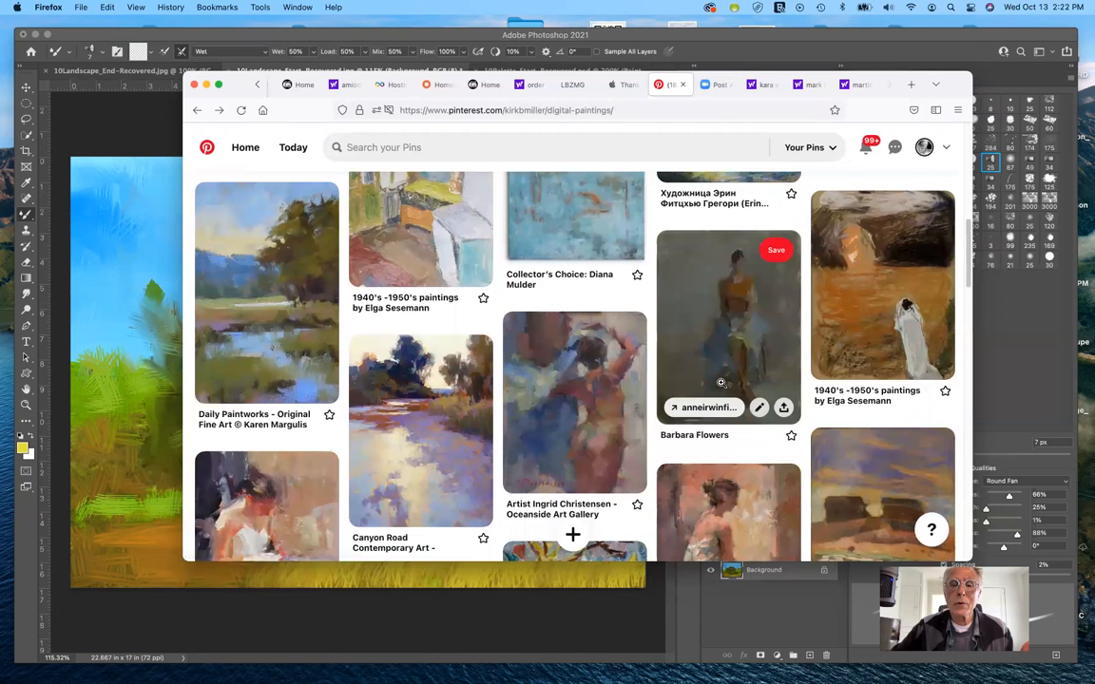
pyautogui.scroll(-3)
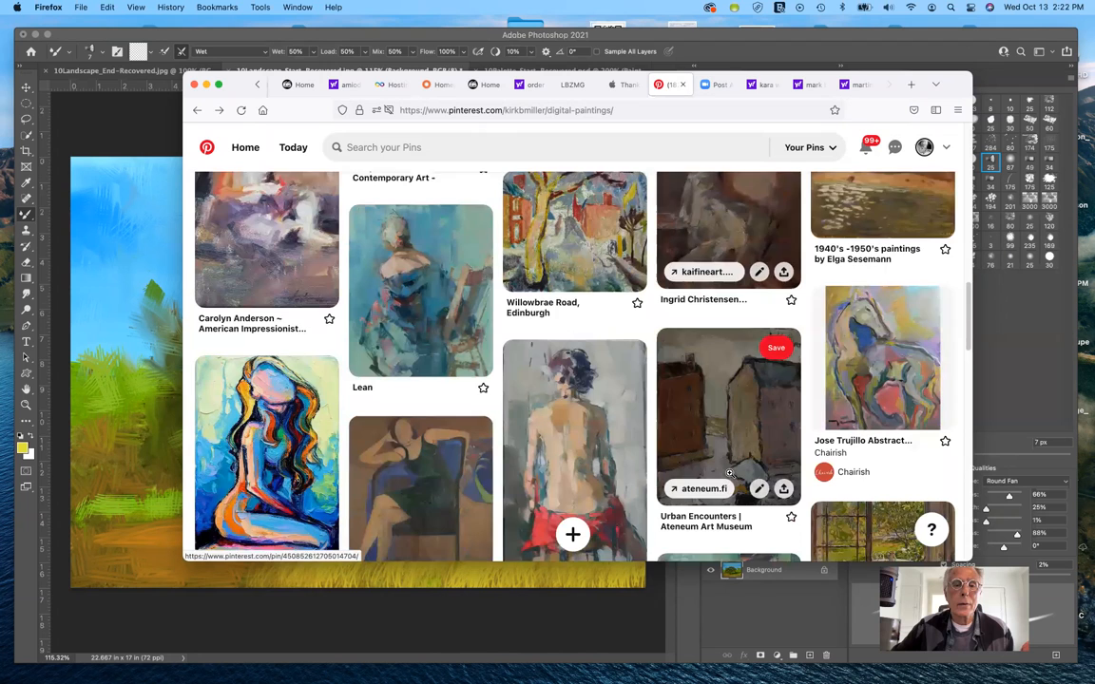
pyautogui.scroll(-3)
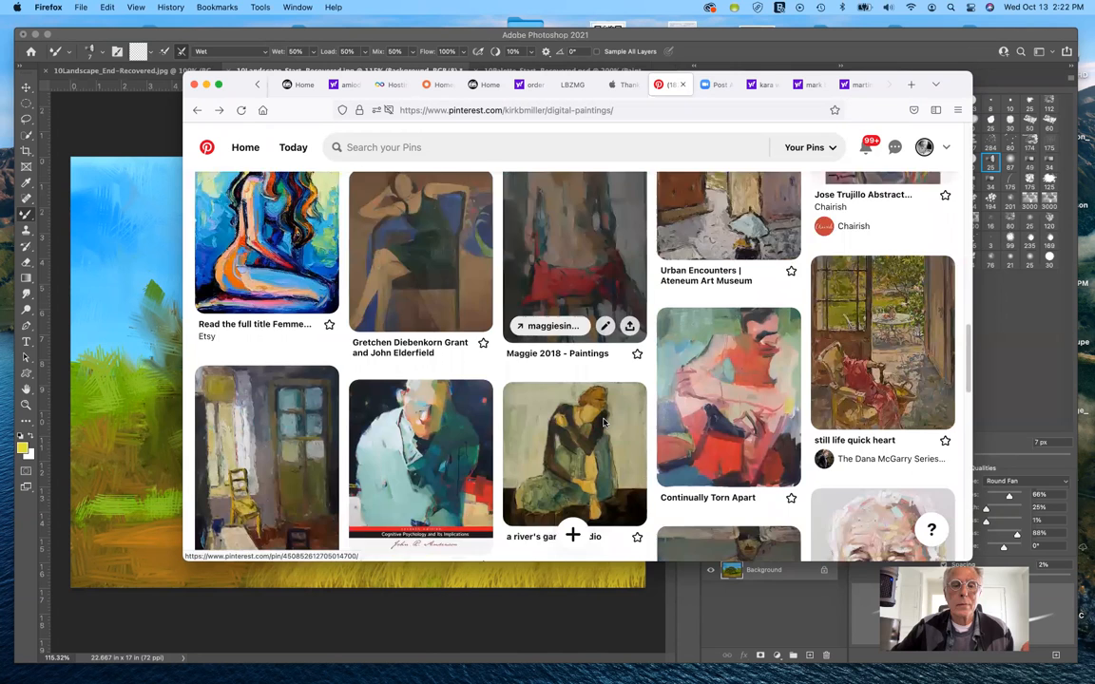
pyautogui.click(575, 454)
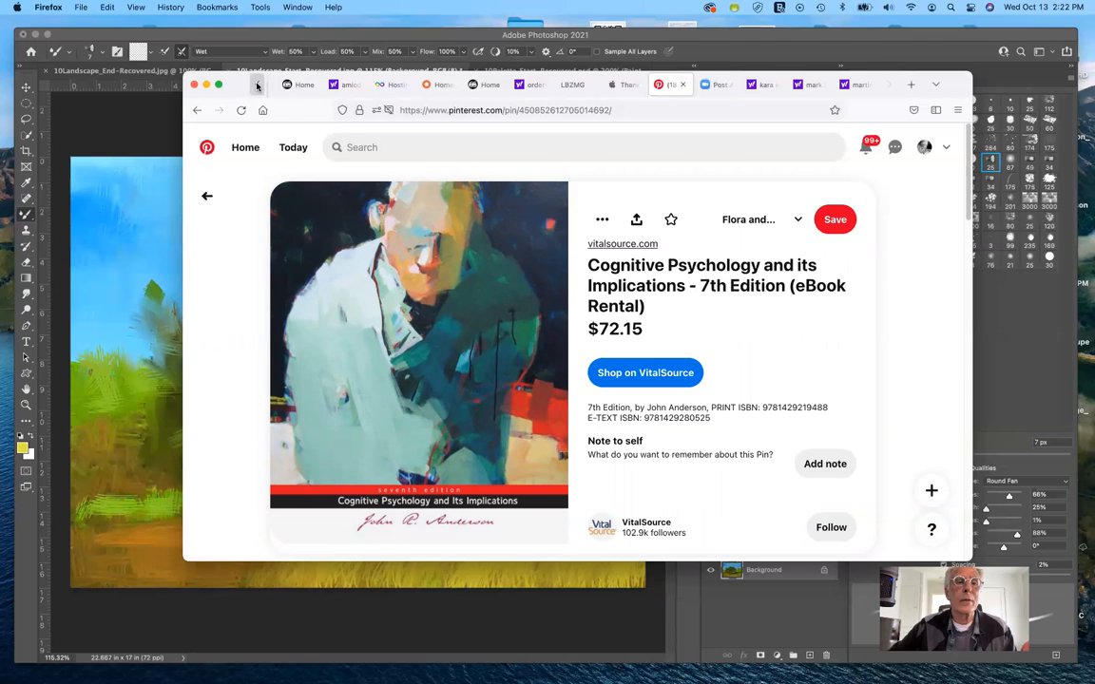
pyautogui.click(246, 148)
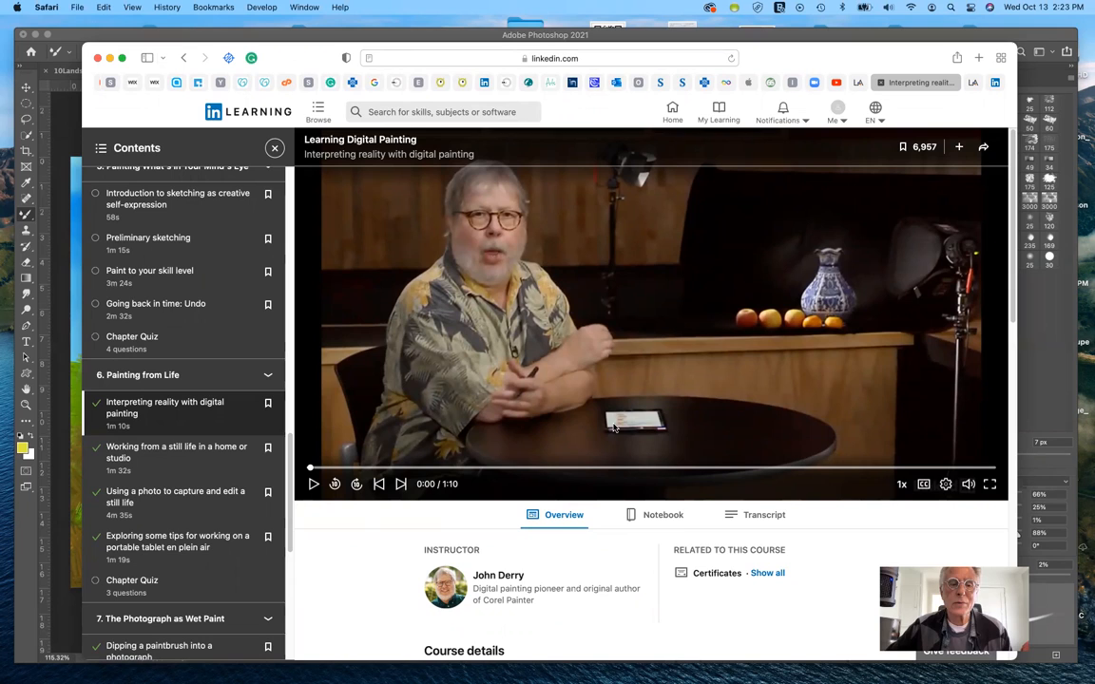
pyautogui.moveTo(556, 368)
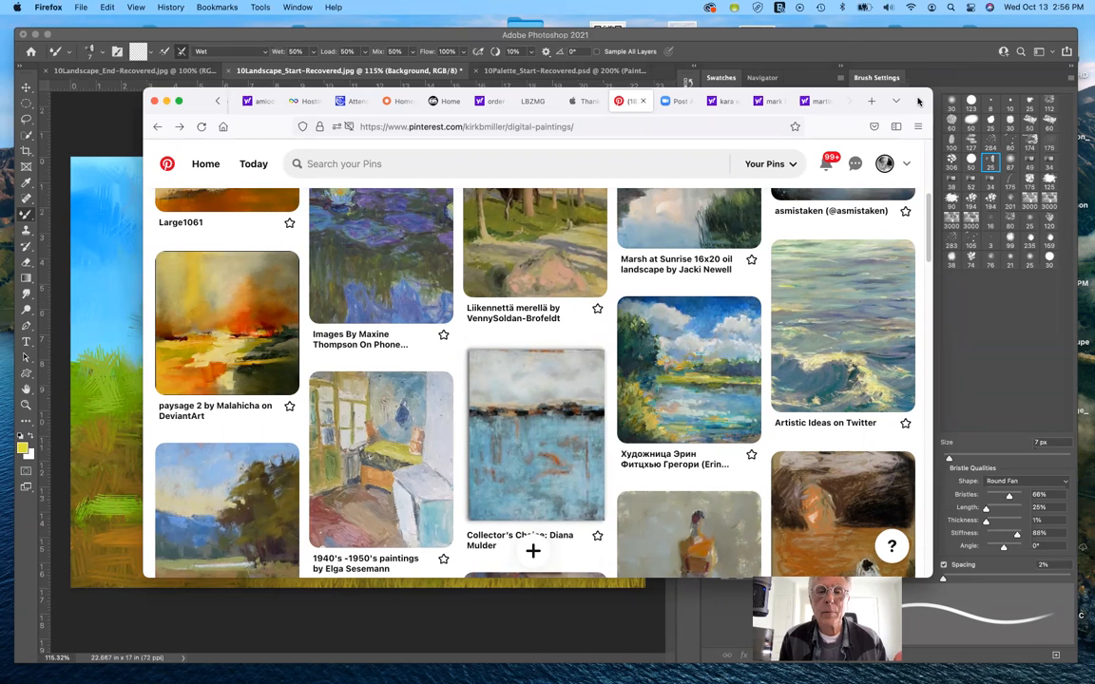
pyautogui.moveTo(770, 292)
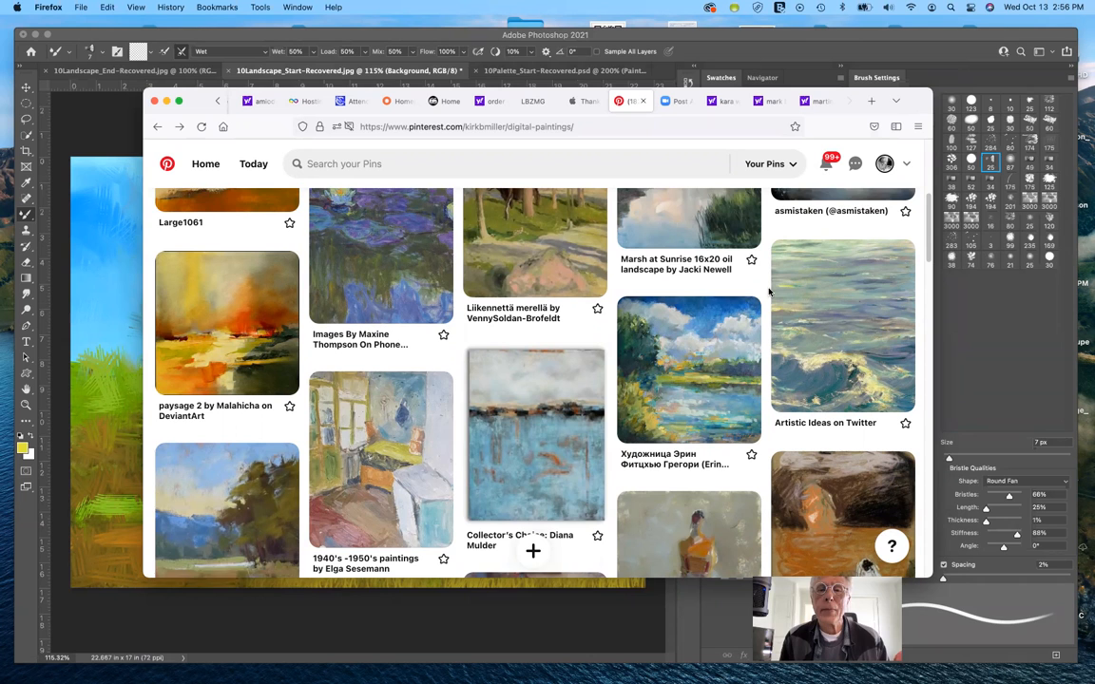
# Step: Scroll further down past the landscapes to the loose figure paintings
pyautogui.scroll(-3)
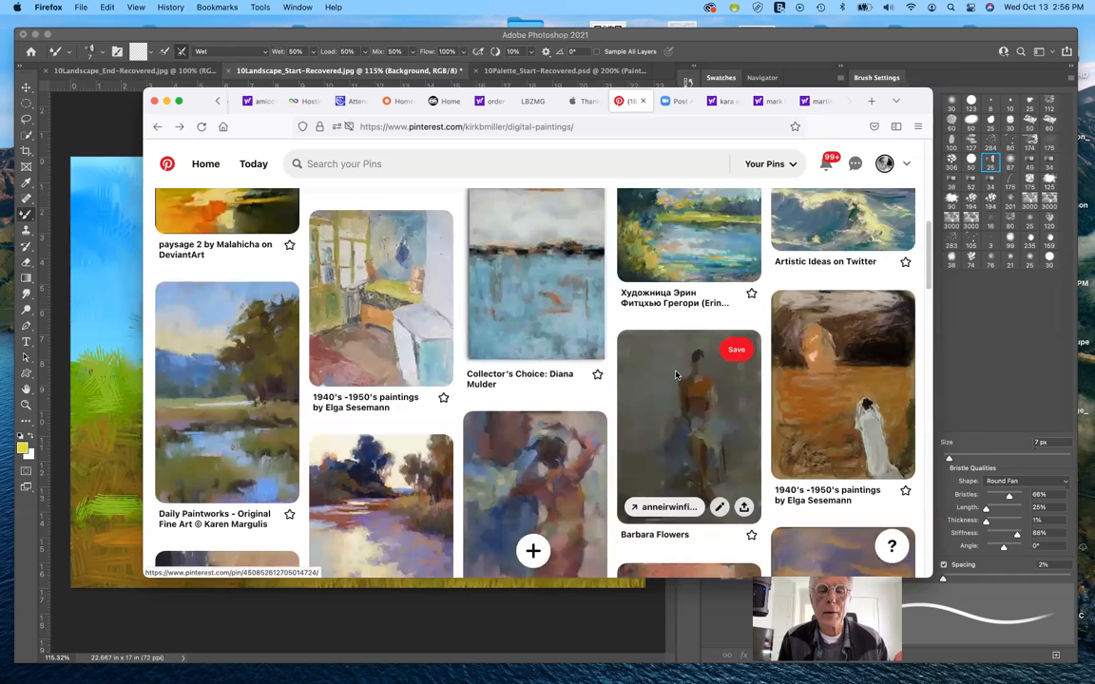
pyautogui.scroll(-3)
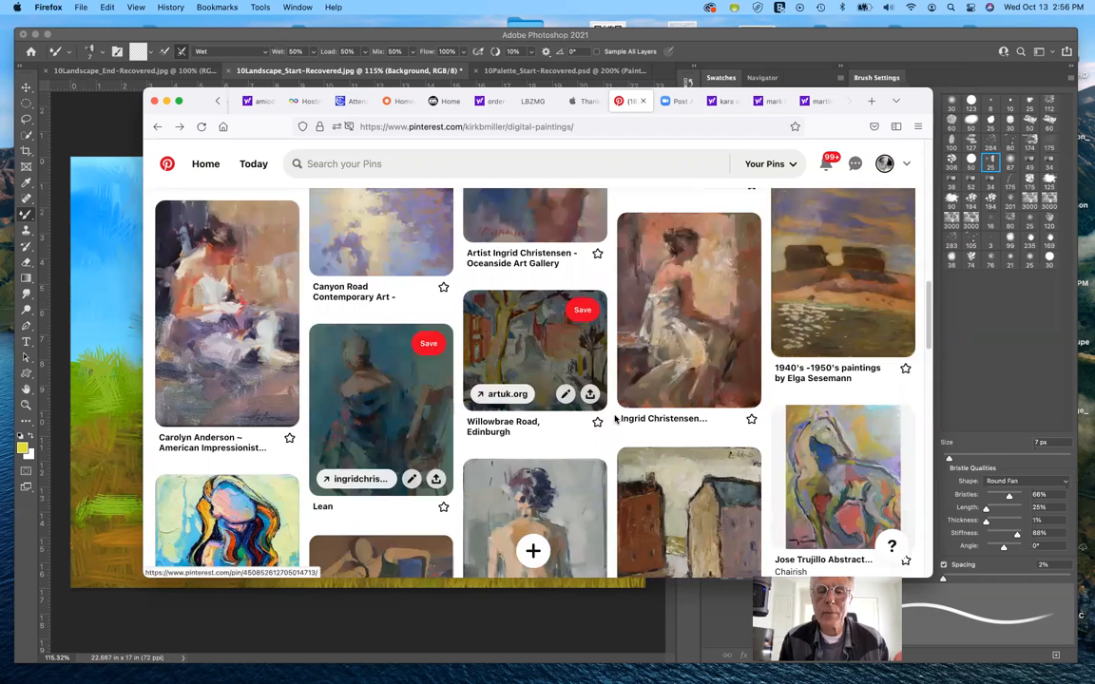
pyautogui.scroll(-3)
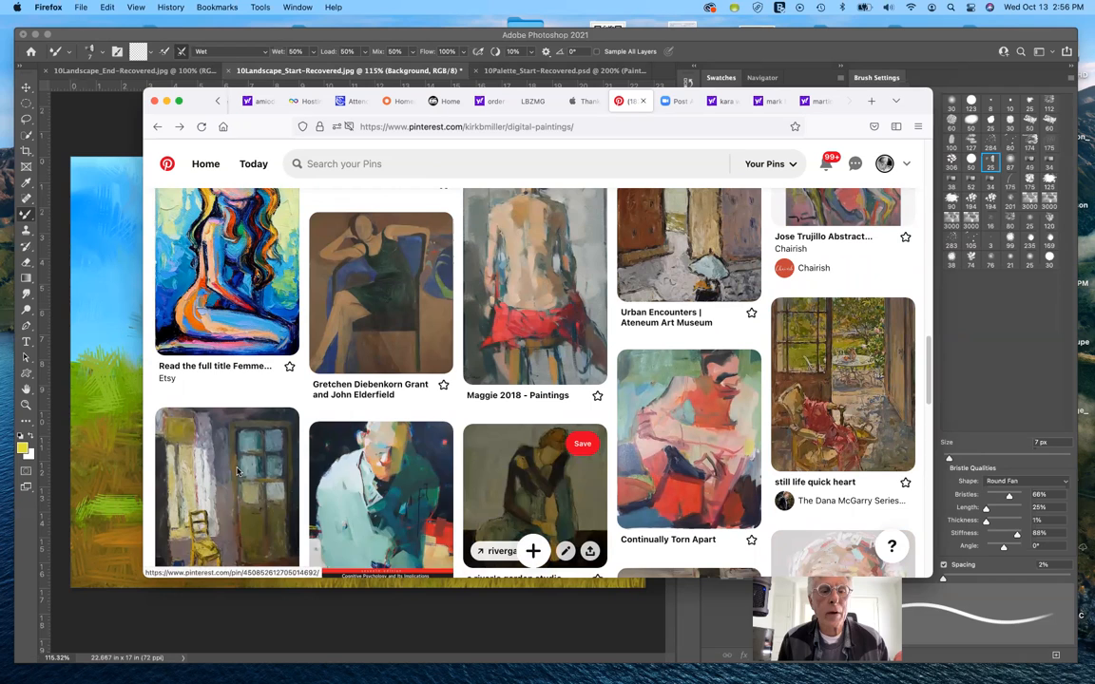
pyautogui.click(227, 490)
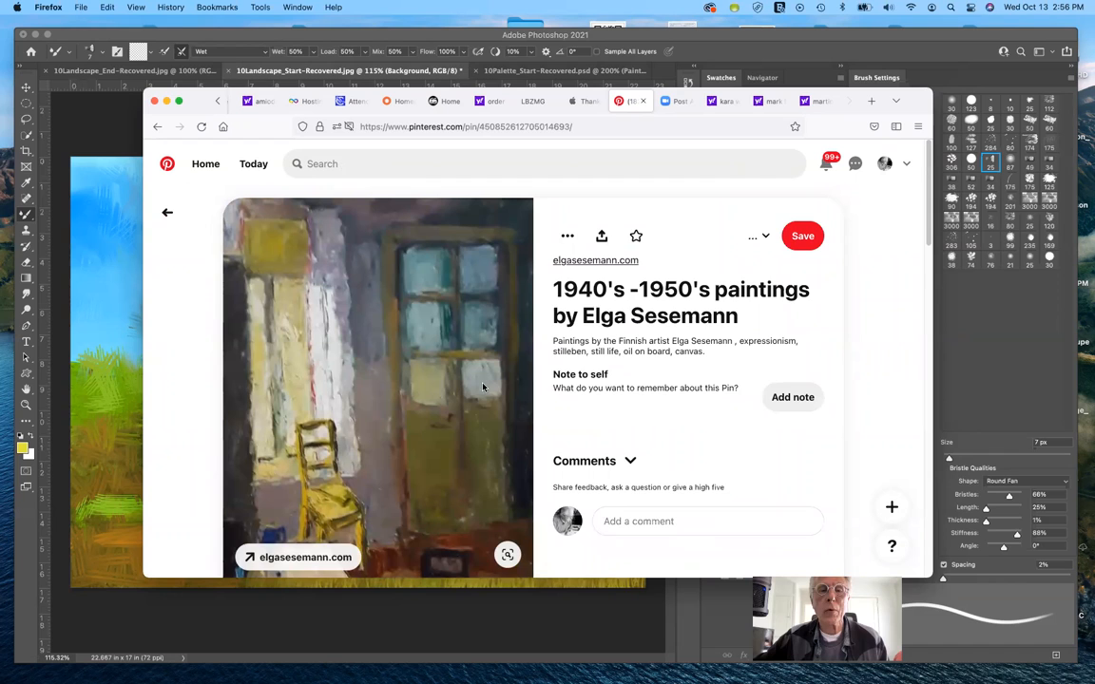
pyautogui.click(753, 236)
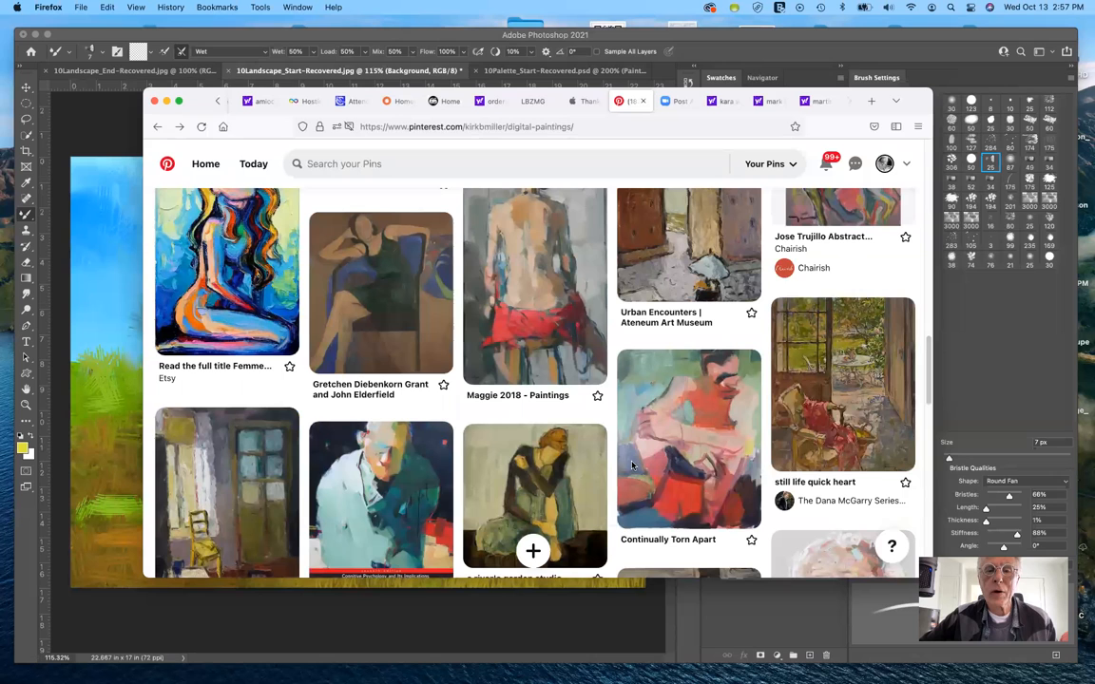
# Step: View the Collector's Choice: Diana Mulder pin enlarged, then go back to the board's landscape pins
pyautogui.scroll(3)
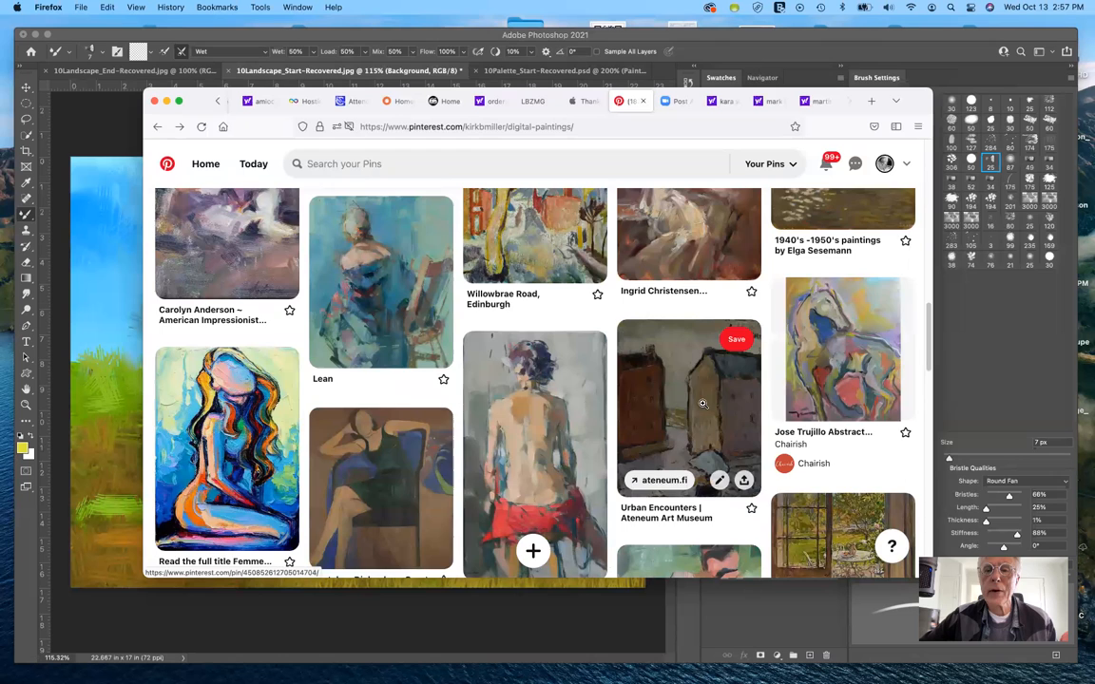
pyautogui.scroll(3)
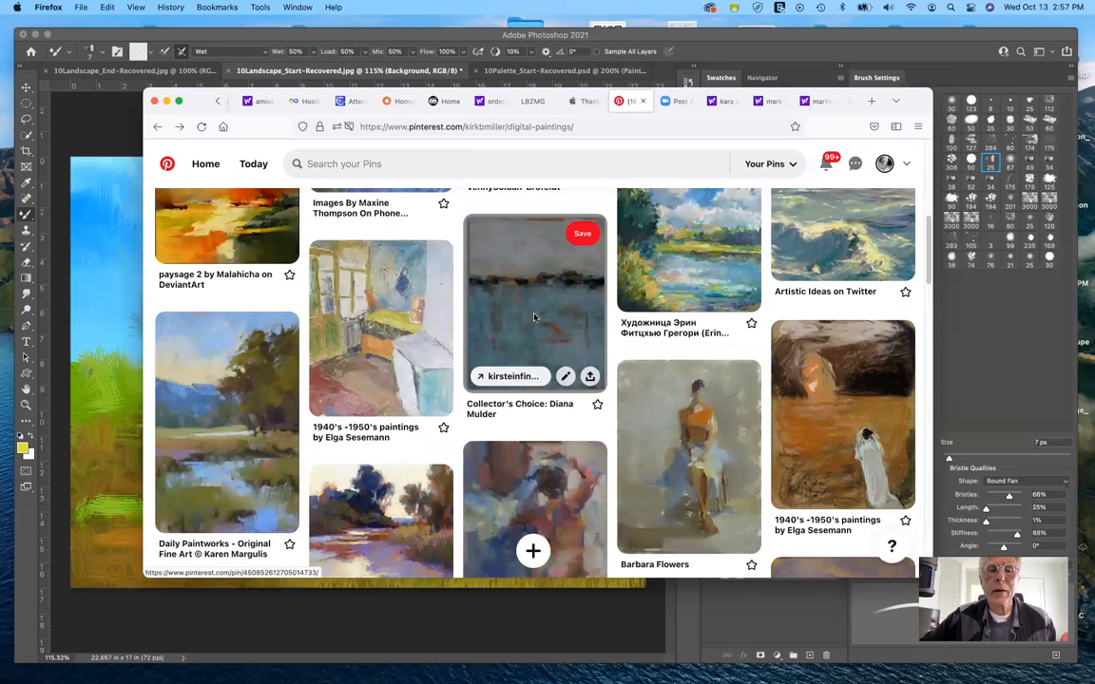
pyautogui.click(534, 302)
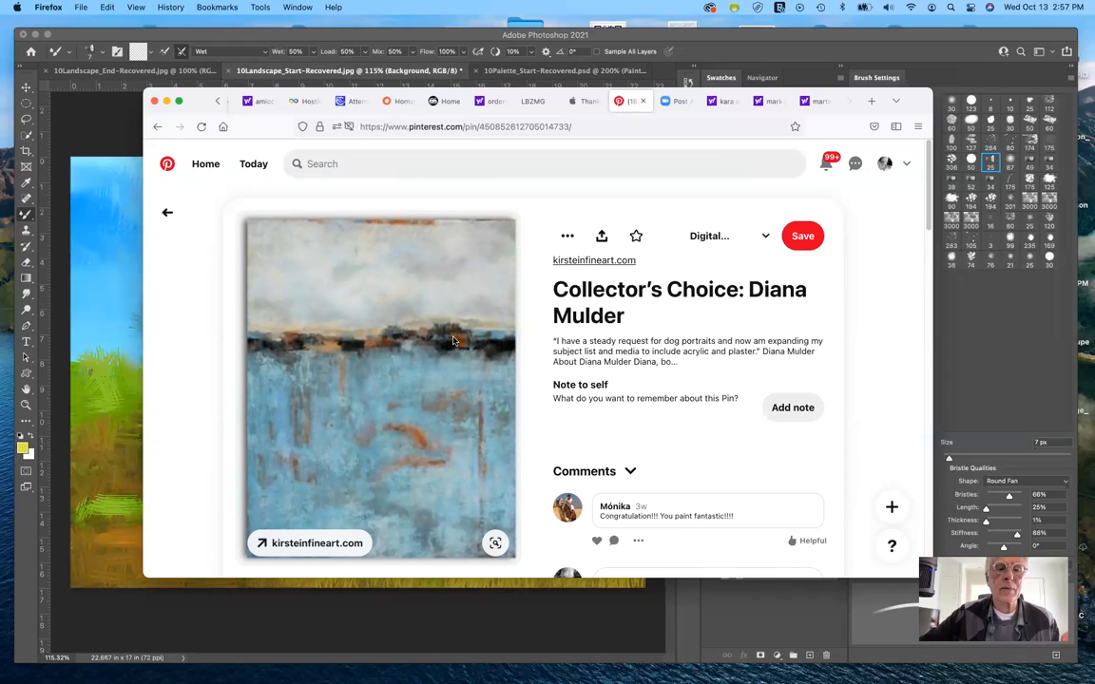
pyautogui.moveTo(491, 346)
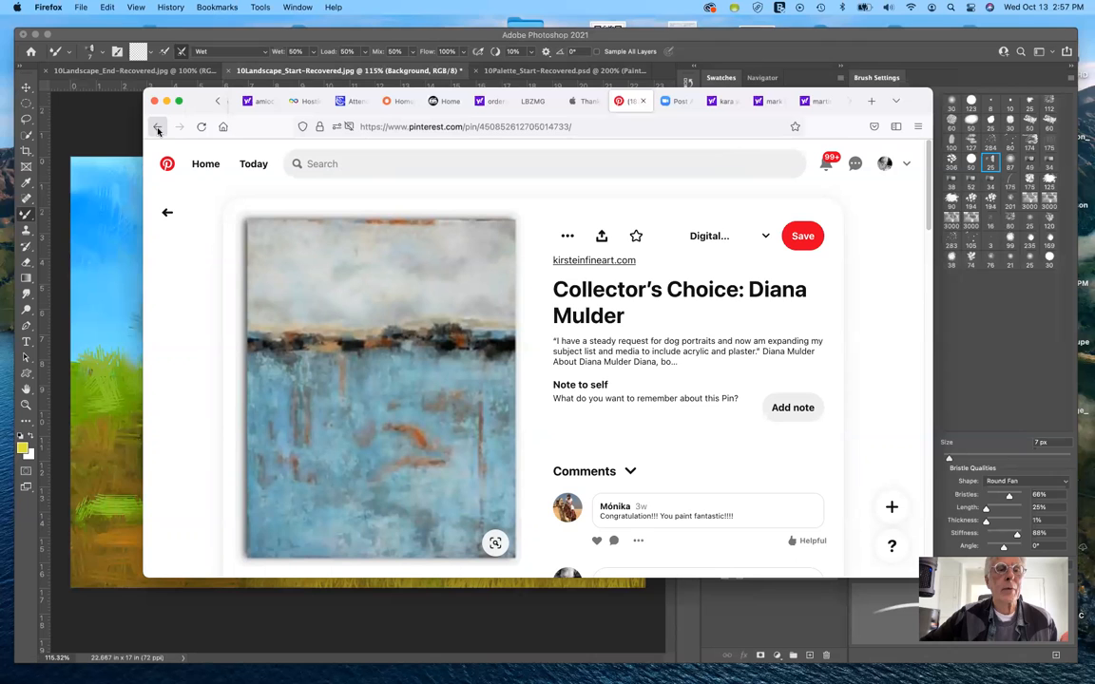
pyautogui.click(157, 126)
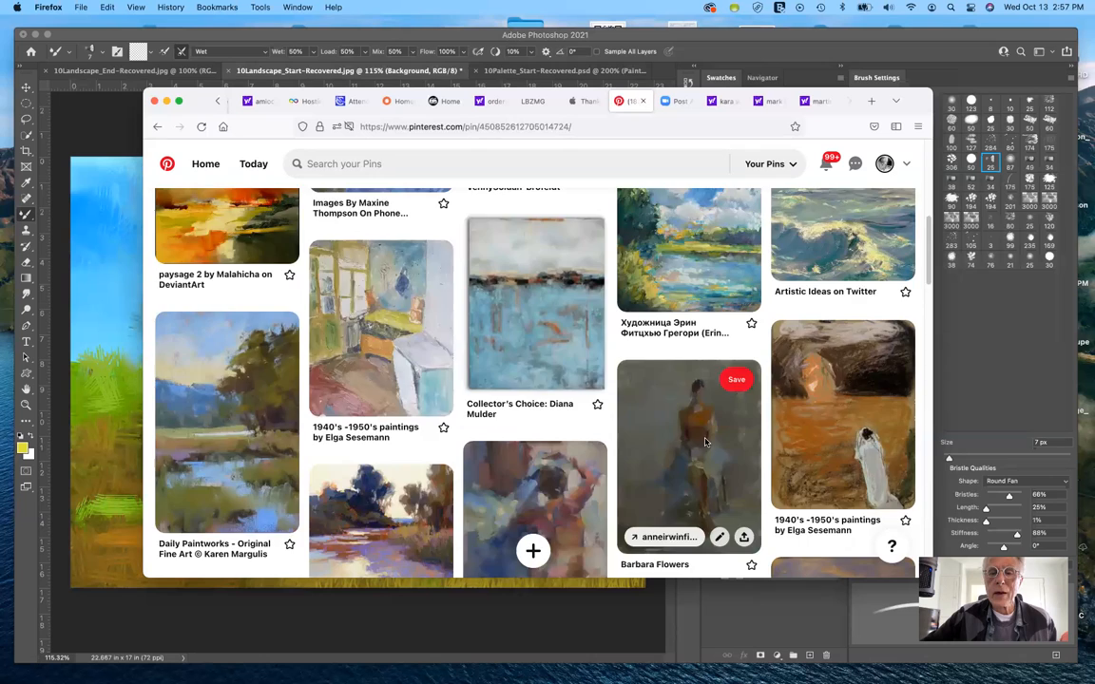
pyautogui.click(688, 447)
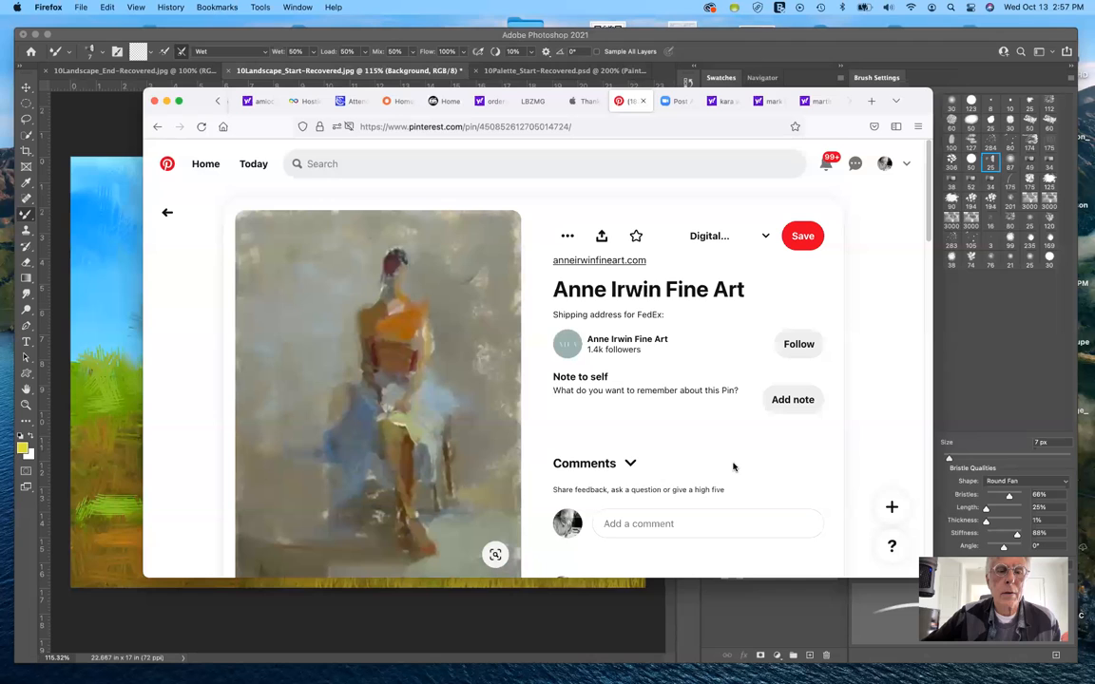
pyautogui.scroll(-3)
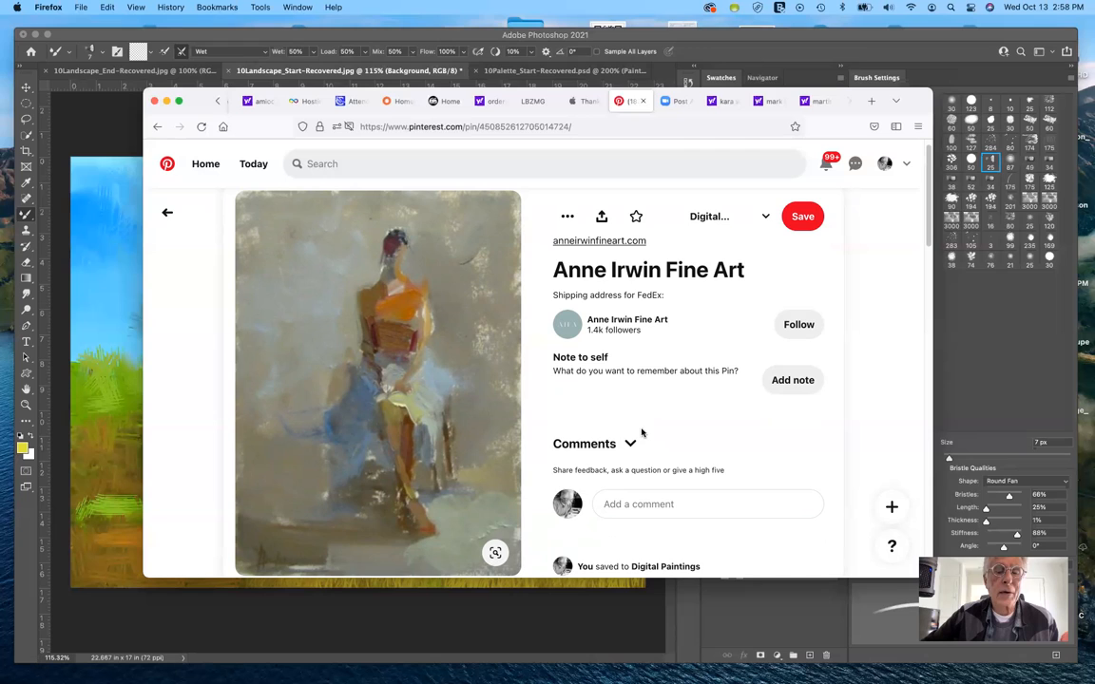
pyautogui.moveTo(640, 434)
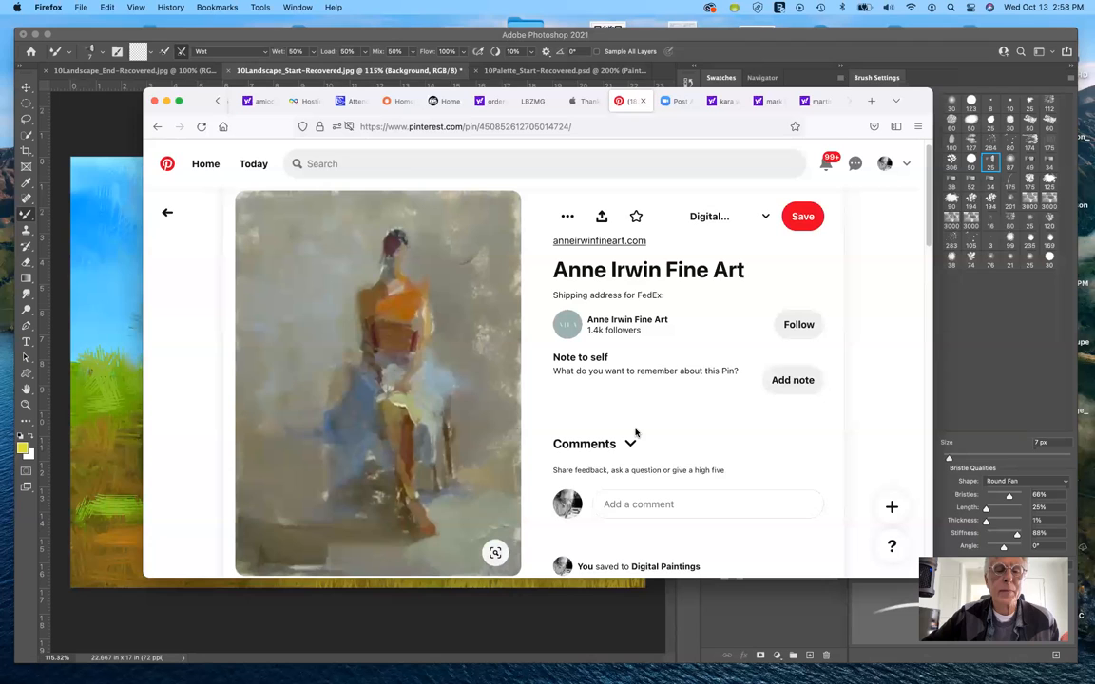
pyautogui.click(158, 126)
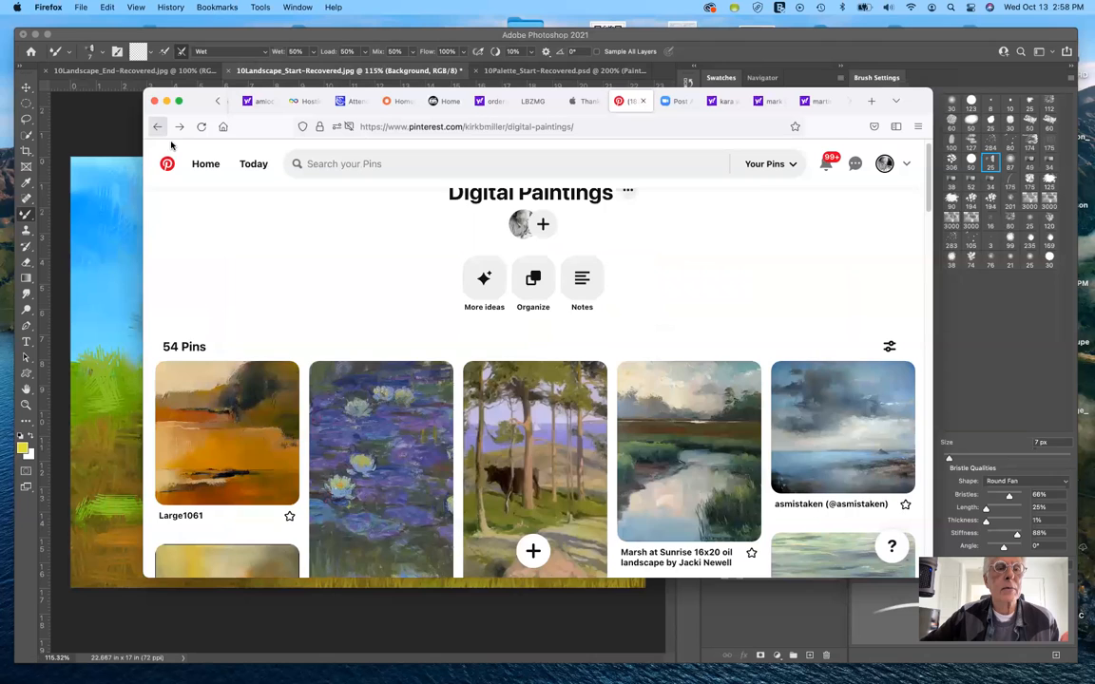
pyautogui.scroll(-3)
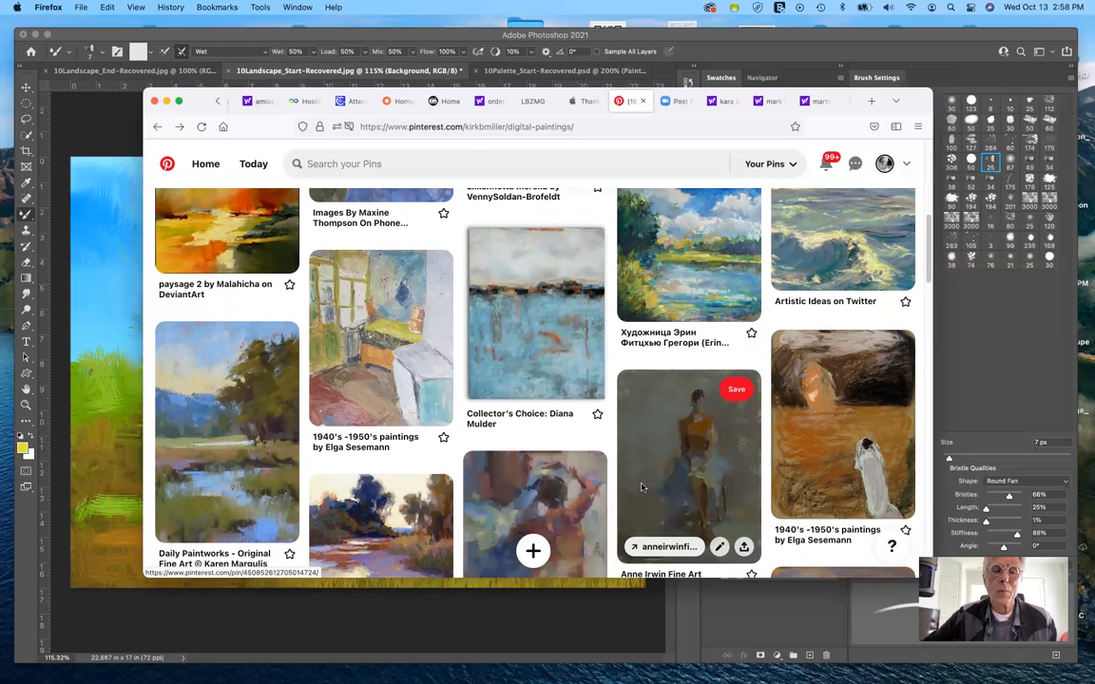
pyautogui.moveTo(609, 419)
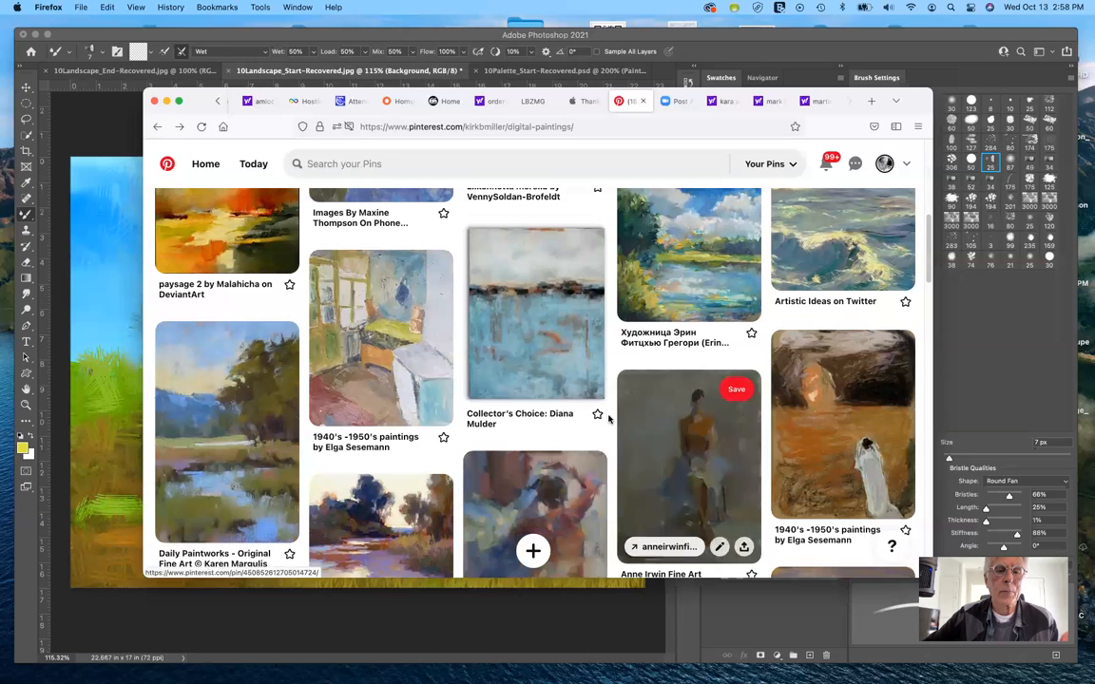
pyautogui.scroll(-3)
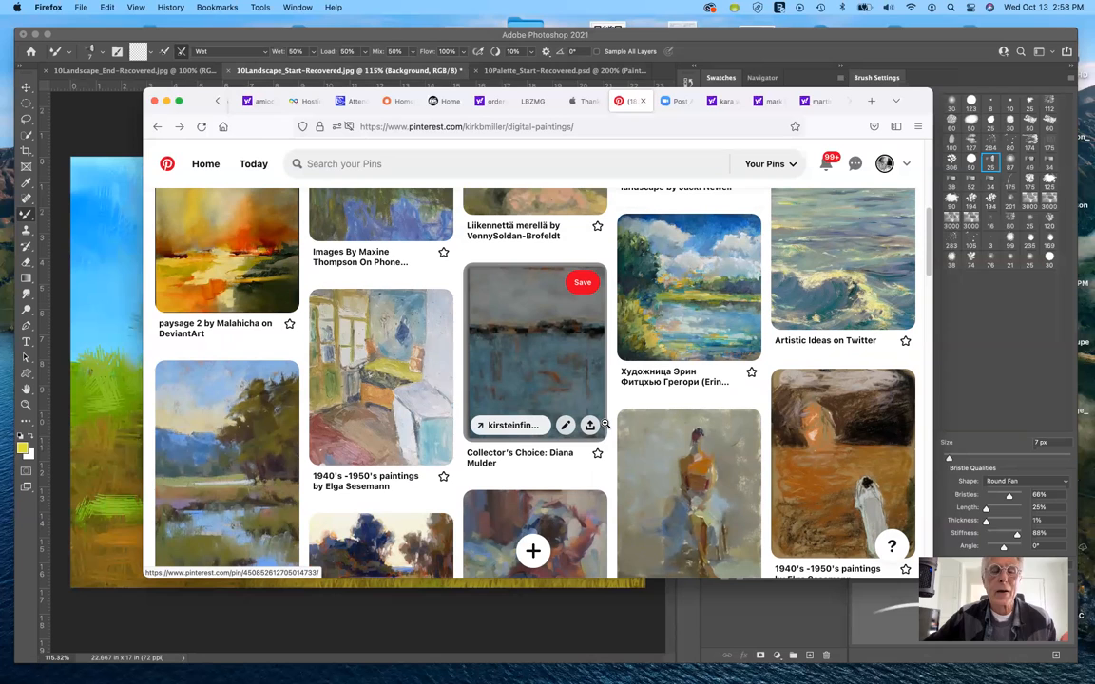
pyautogui.moveTo(689, 285)
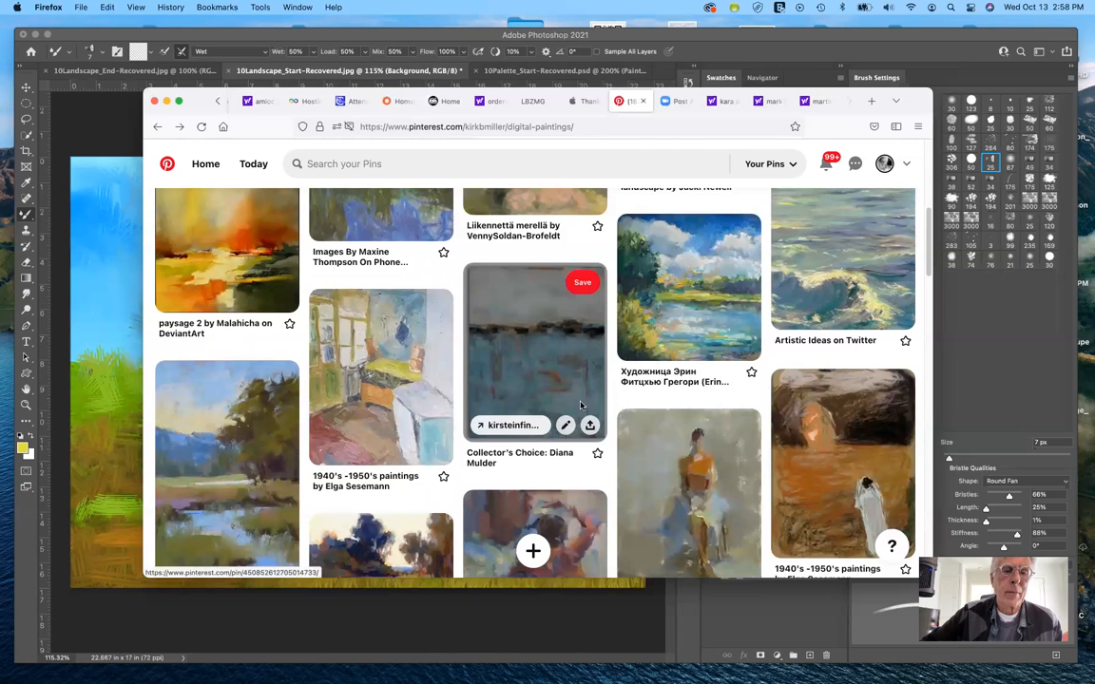
pyautogui.scroll(-3)
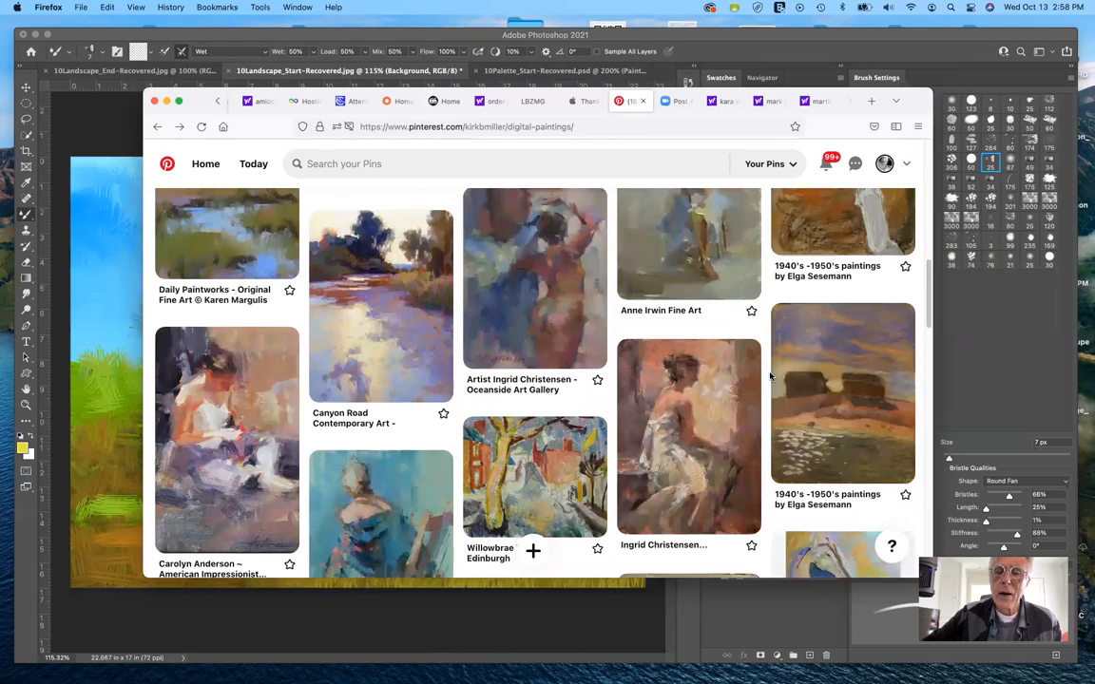
pyautogui.scroll(-3)
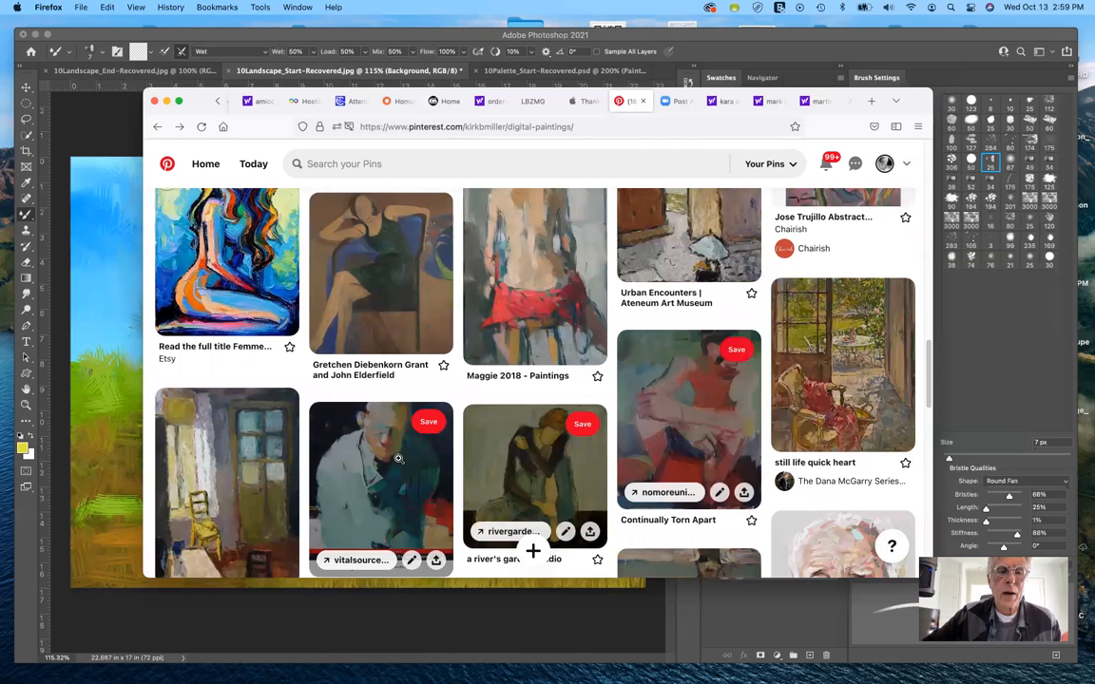
pyautogui.scroll(-3)
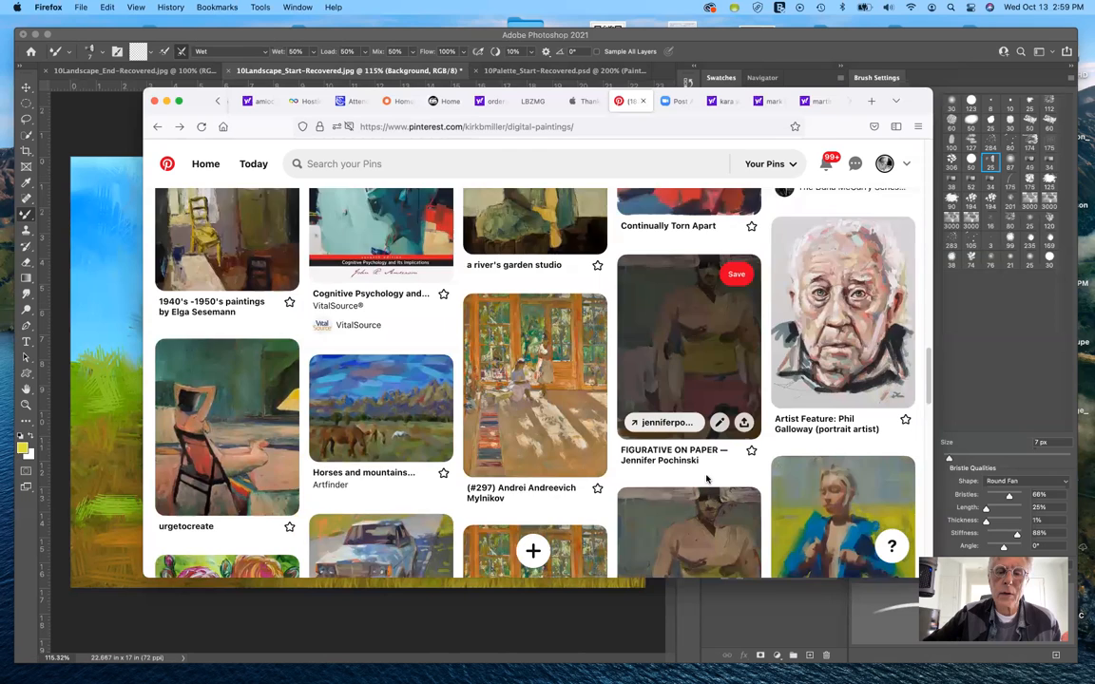
pyautogui.scroll(-3)
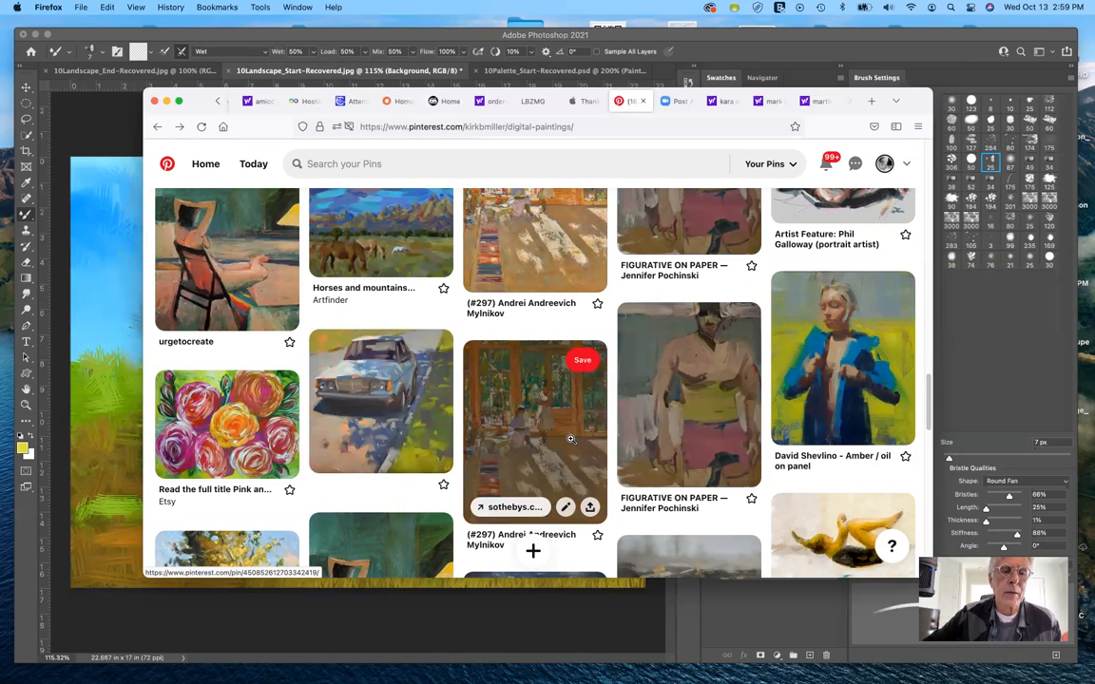
pyautogui.scroll(-3)
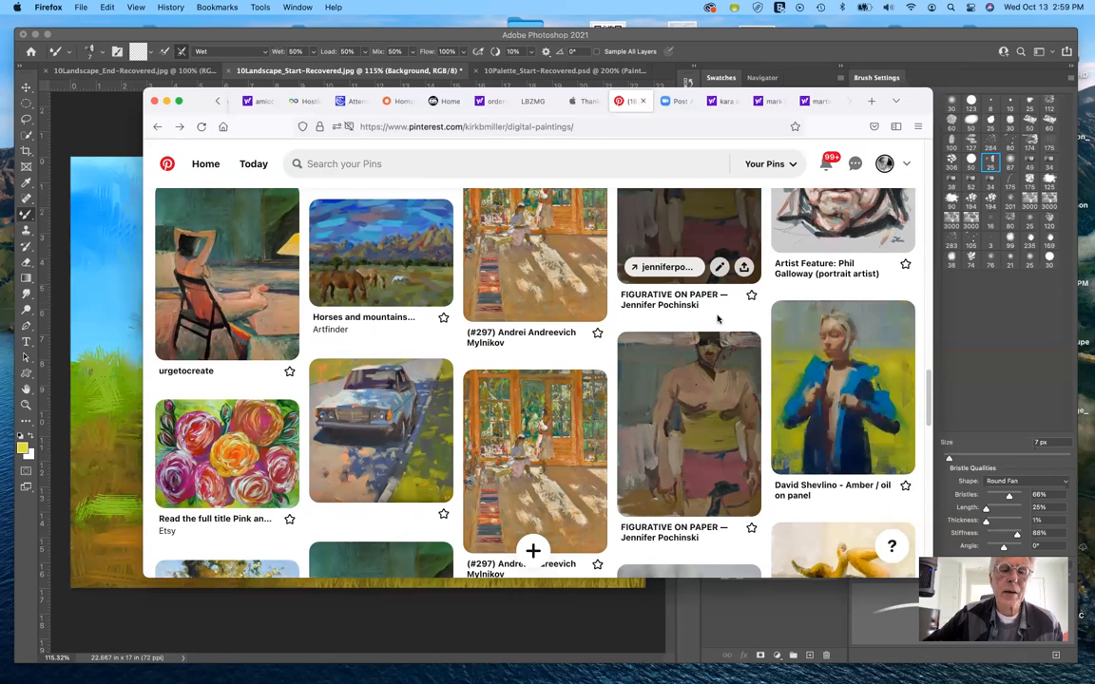
pyautogui.scroll(3)
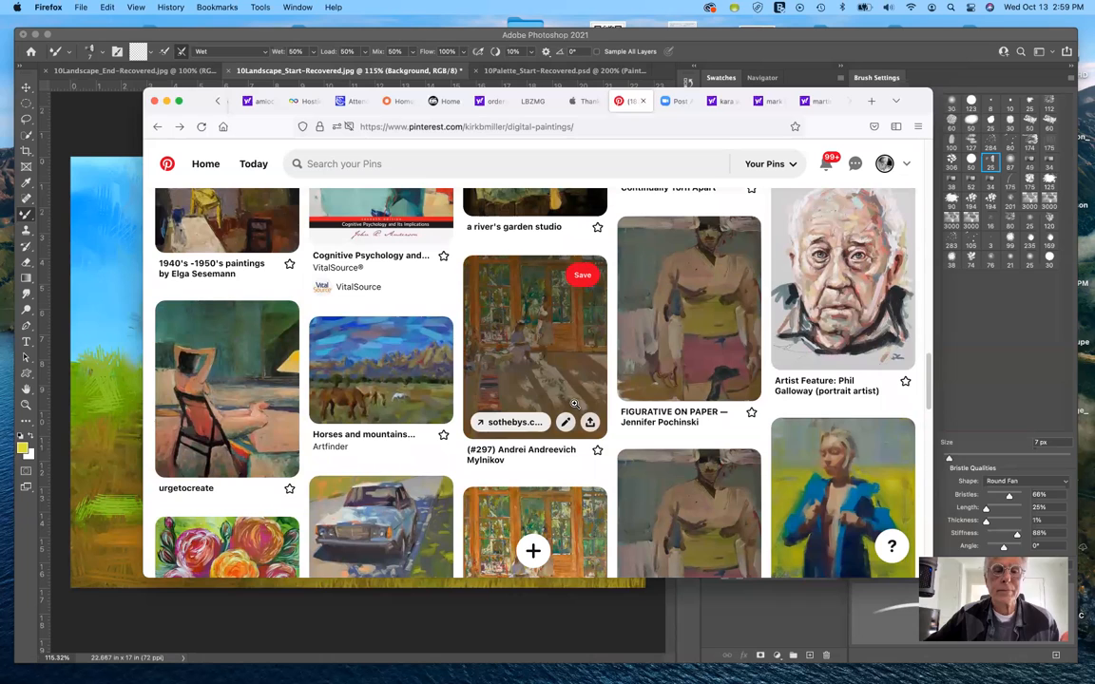
pyautogui.moveTo(594, 480)
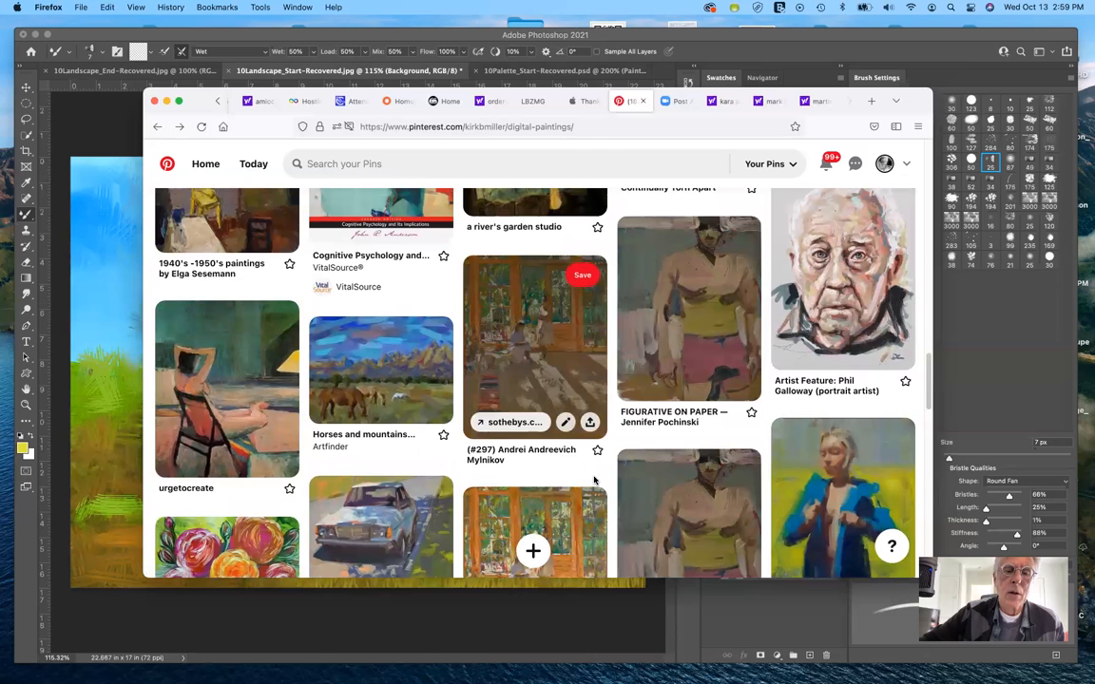
pyautogui.scroll(-3)
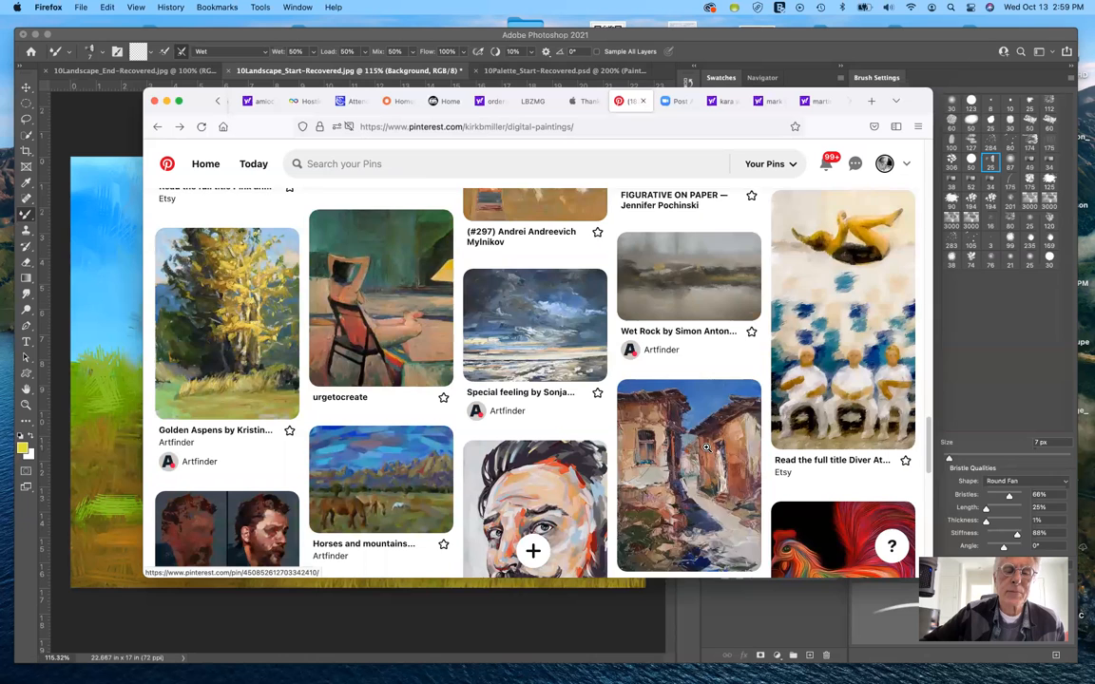
pyautogui.scroll(-3)
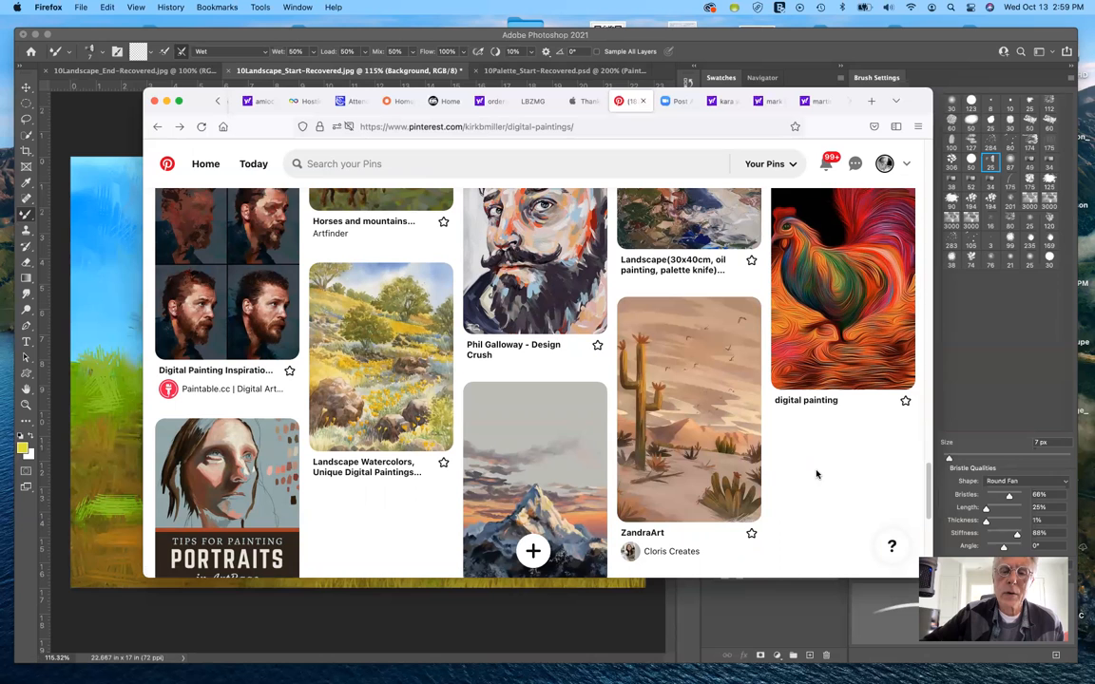
pyautogui.scroll(-3)
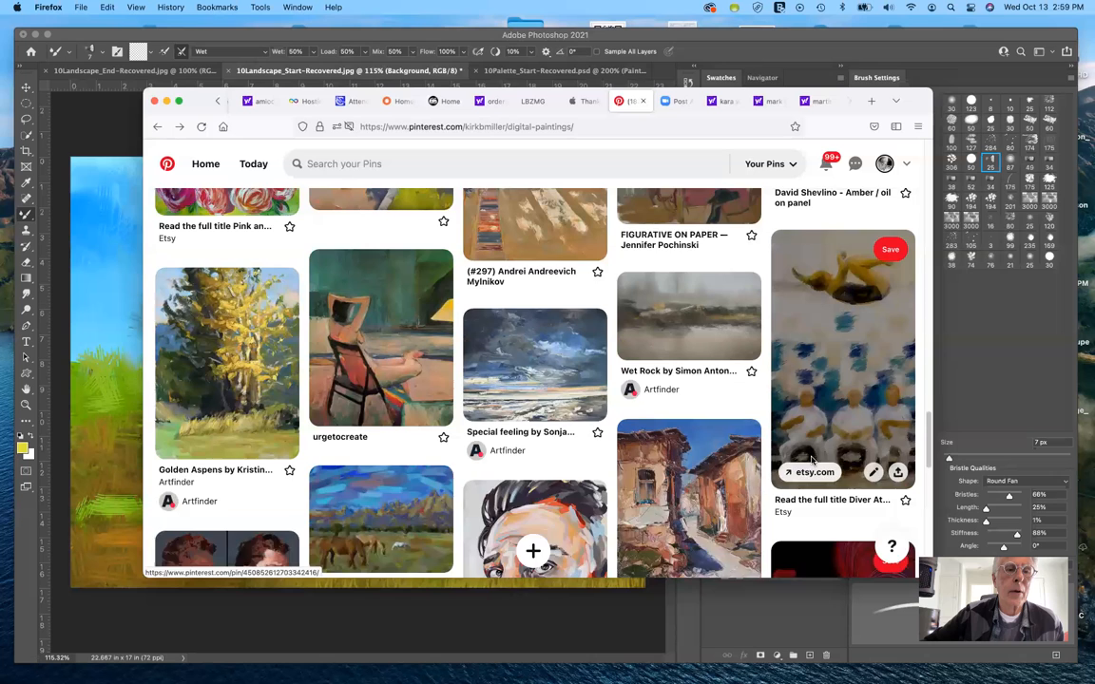